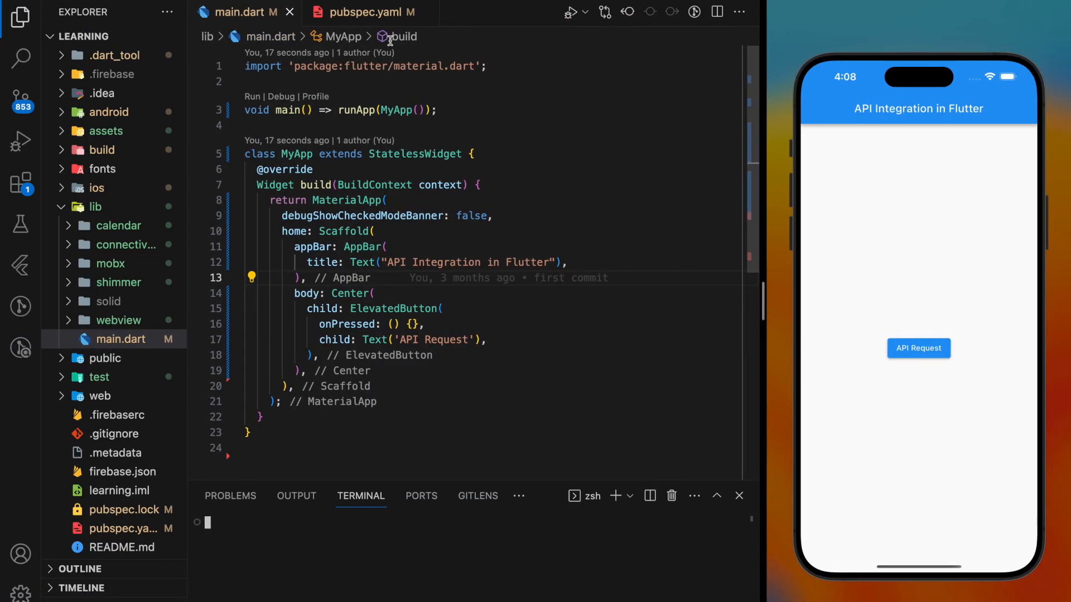
Show the http ^1.1.0 dependency in pubspec.yaml, then switch to the album JSON page.
{"action": "left_click", "coordinate": [357, 12]}
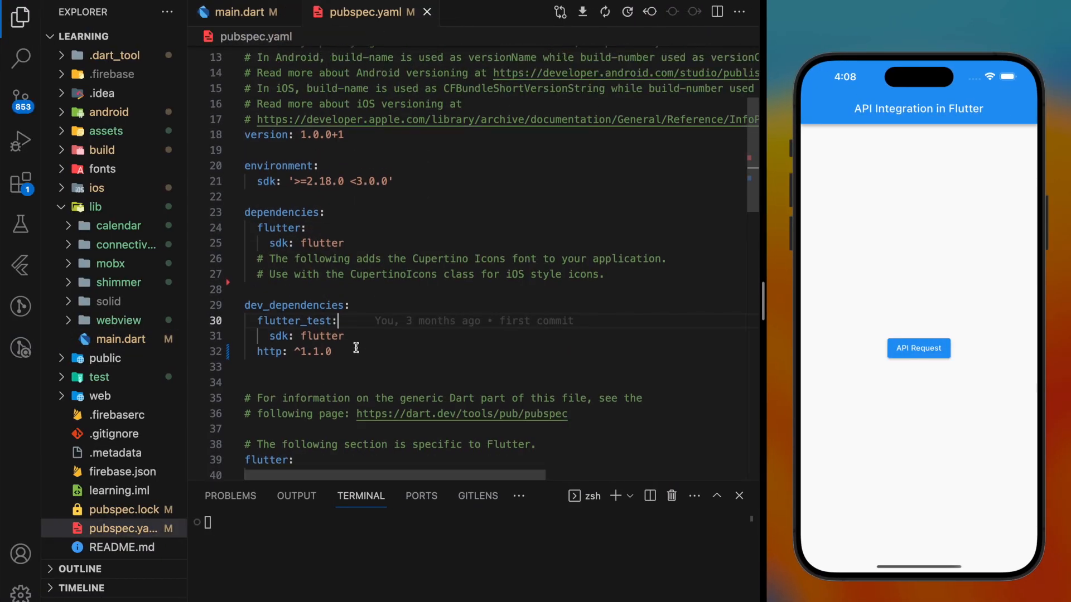
{"action": "left_click", "coordinate": [233, 12]}
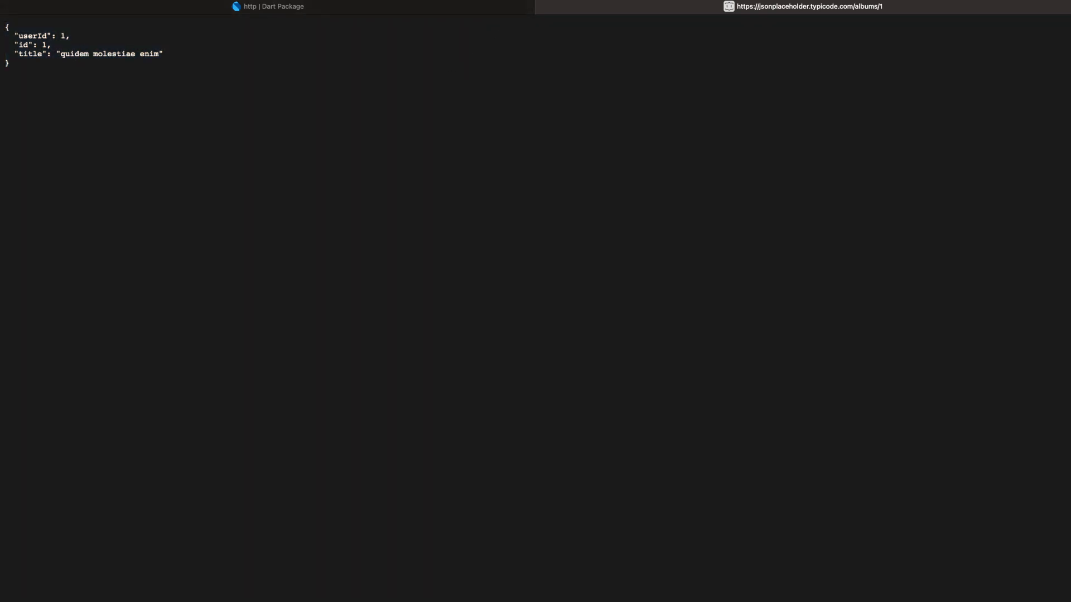
{"action": "mouse_move", "coordinate": [207, 89]}
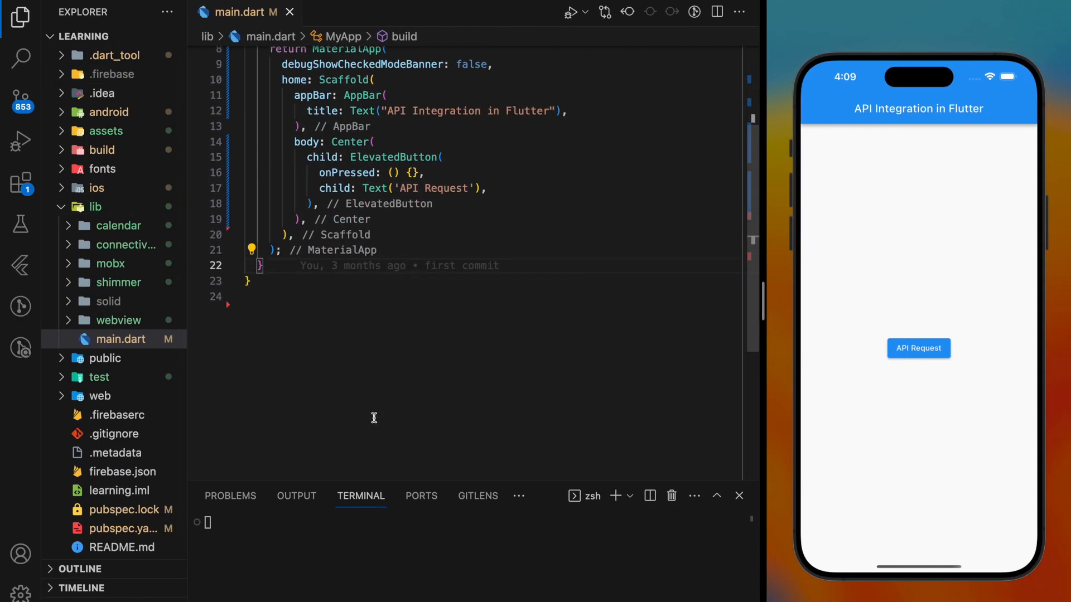
Add a //create model class comment and start class Album { below MyApp.
{"action": "type", "text": "/"}
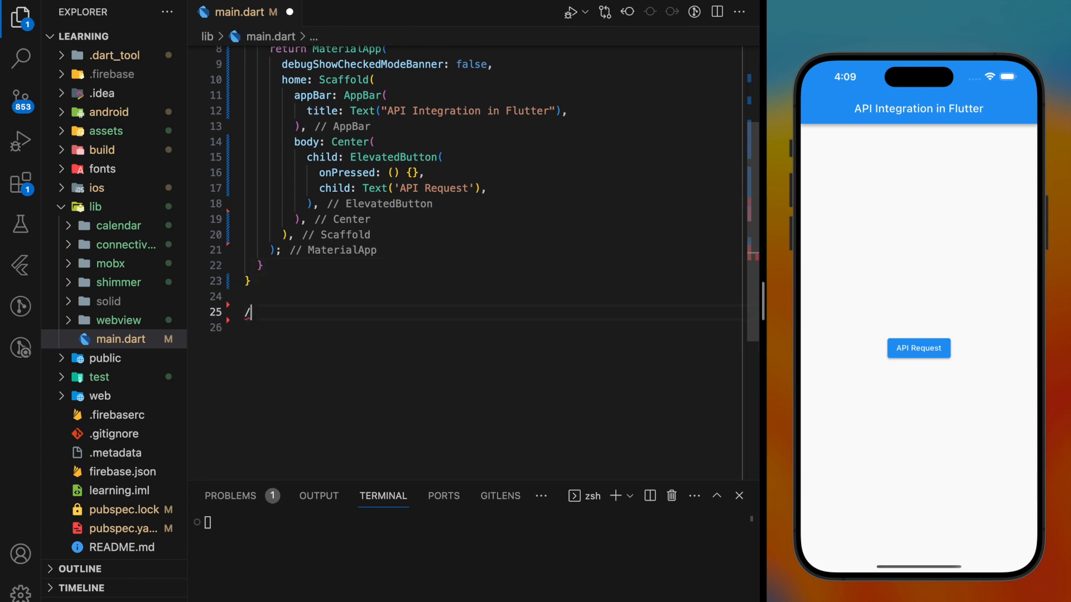
{"action": "type", "text": "/create model class"}
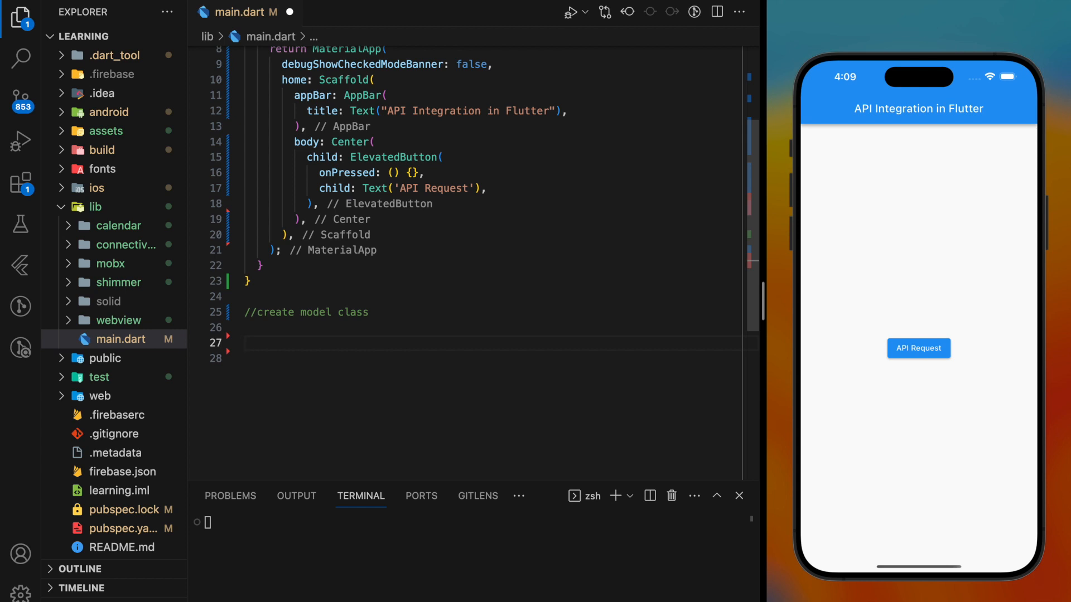
{"action": "type", "text": "class Album"}
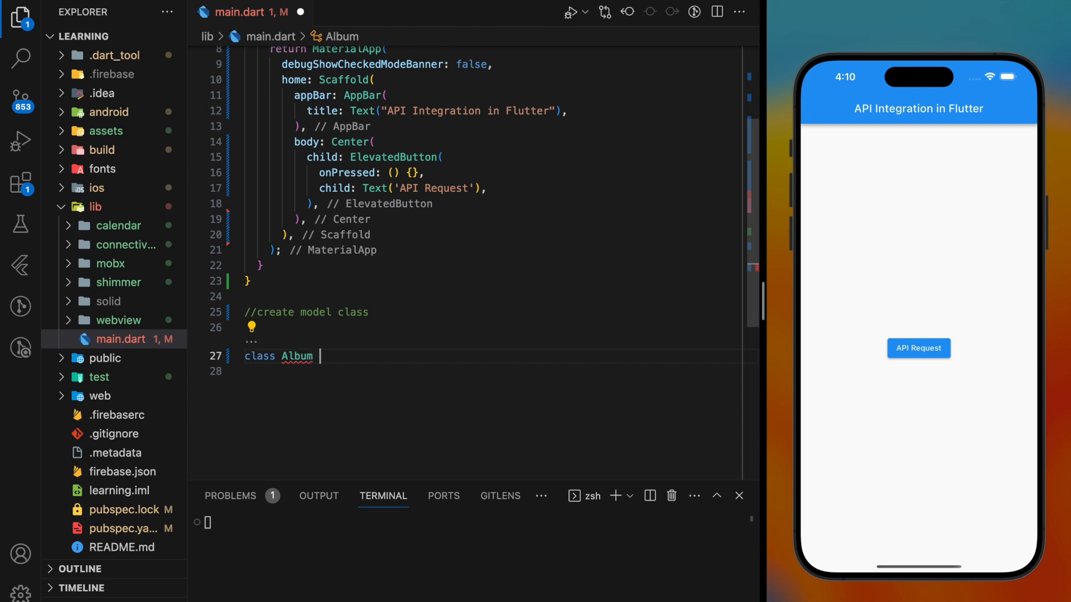
{"action": "type", "text": "{"}
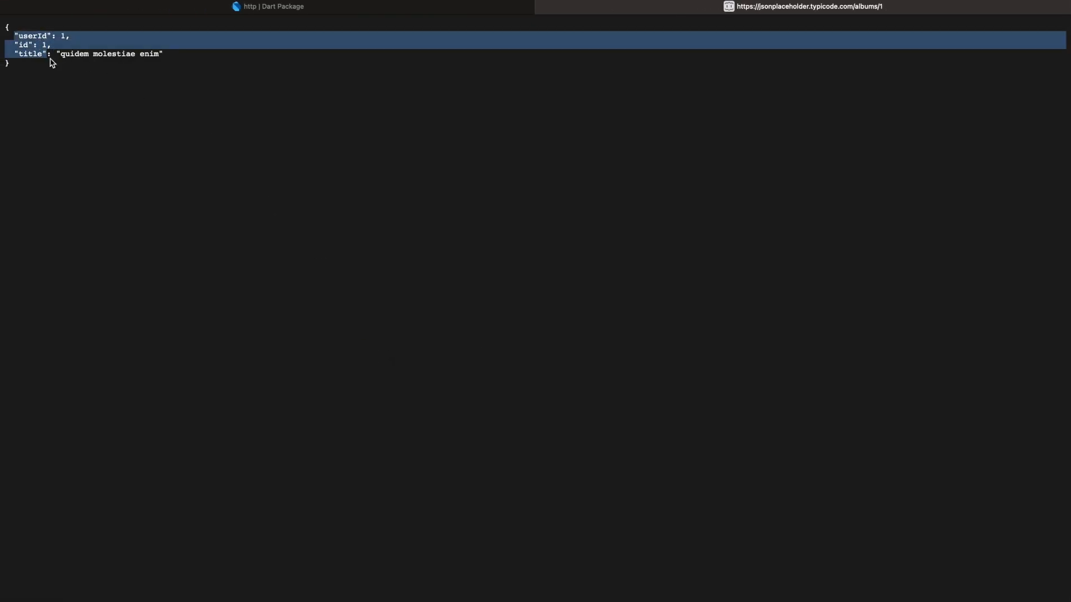
Begin typing the Album constructor after checking the userId, id and title keys.
{"action": "type", "text": "co"}
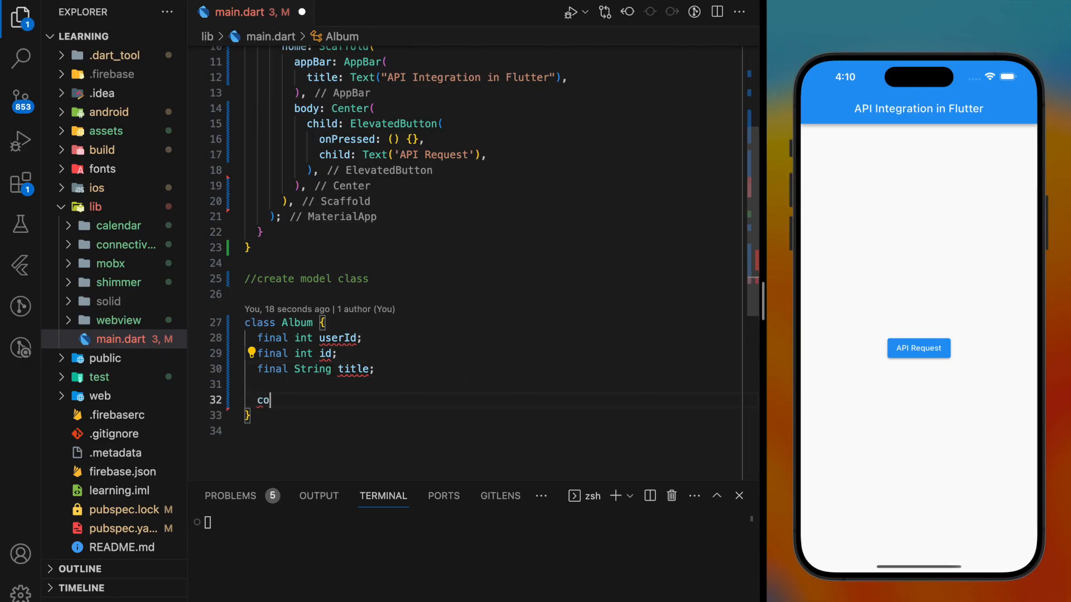
Write const Album({required this.userId, required this.id, required this.title}).
{"action": "type", "text": "nst Album({"}
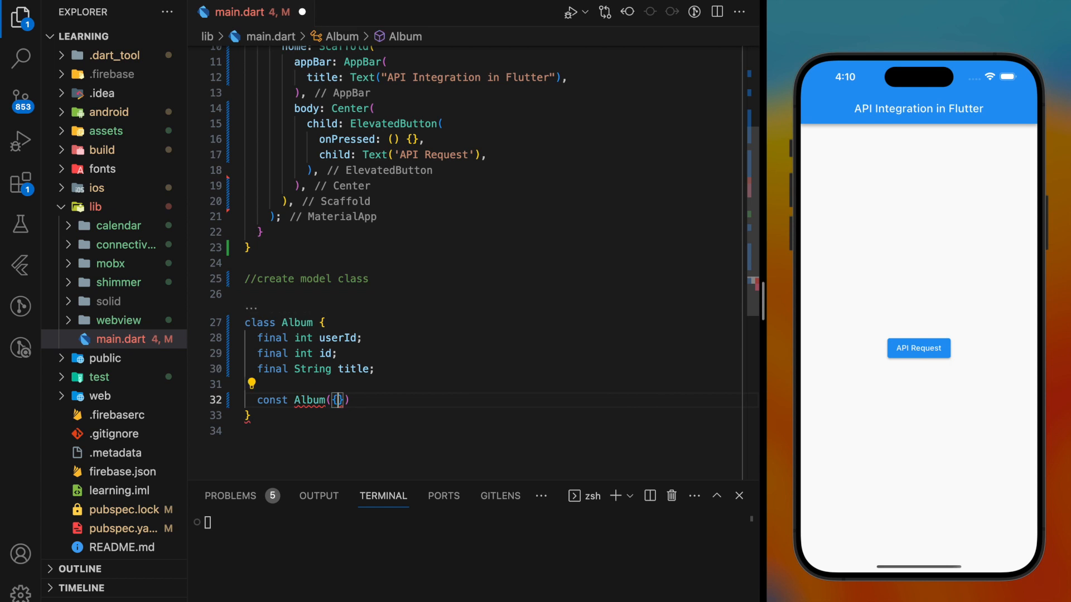
{"action": "type", "text": "required this.userId,"}
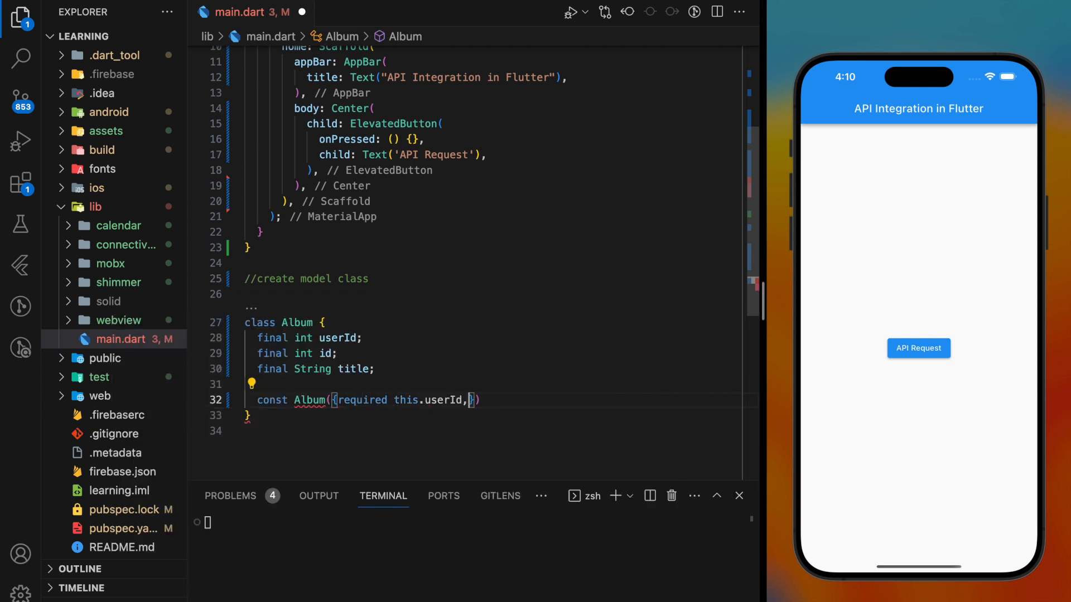
{"action": "type", "text": "required this.id"}
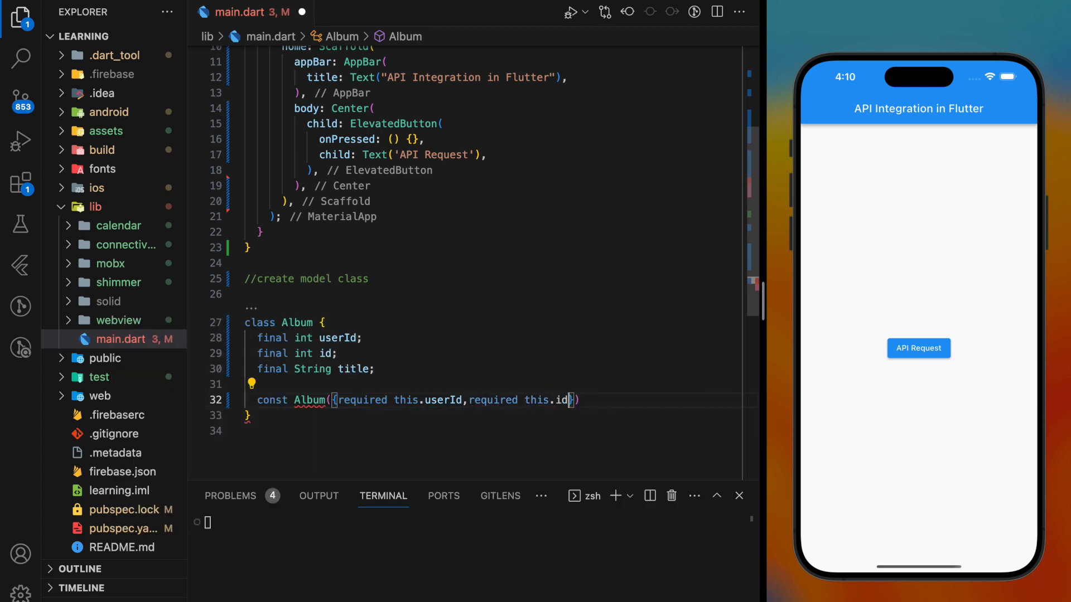
{"action": "type", "text": ",required"}
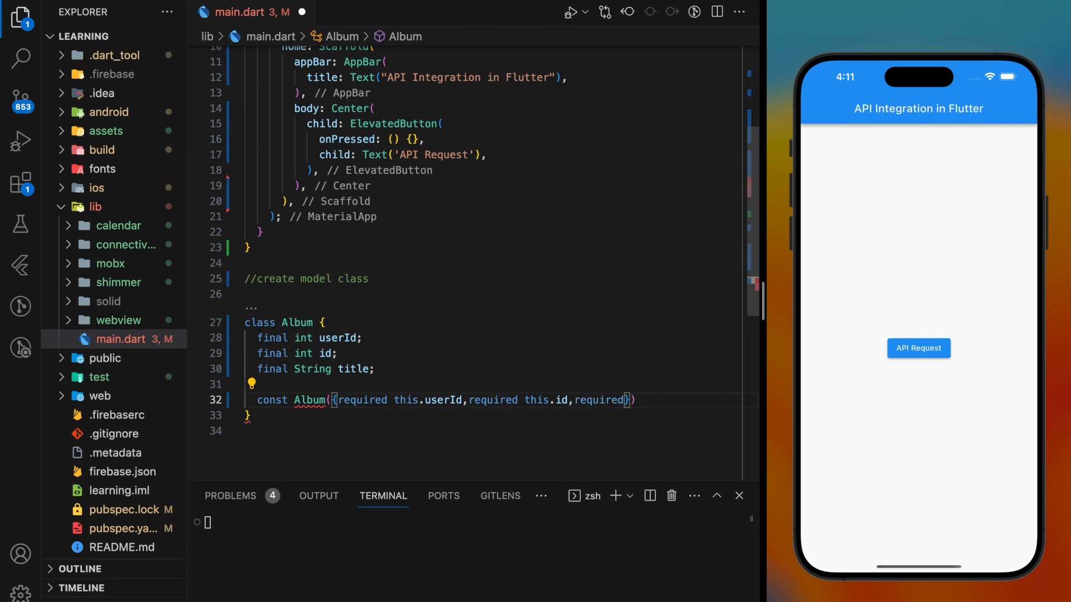
{"action": "type", "text": "this.title,"}
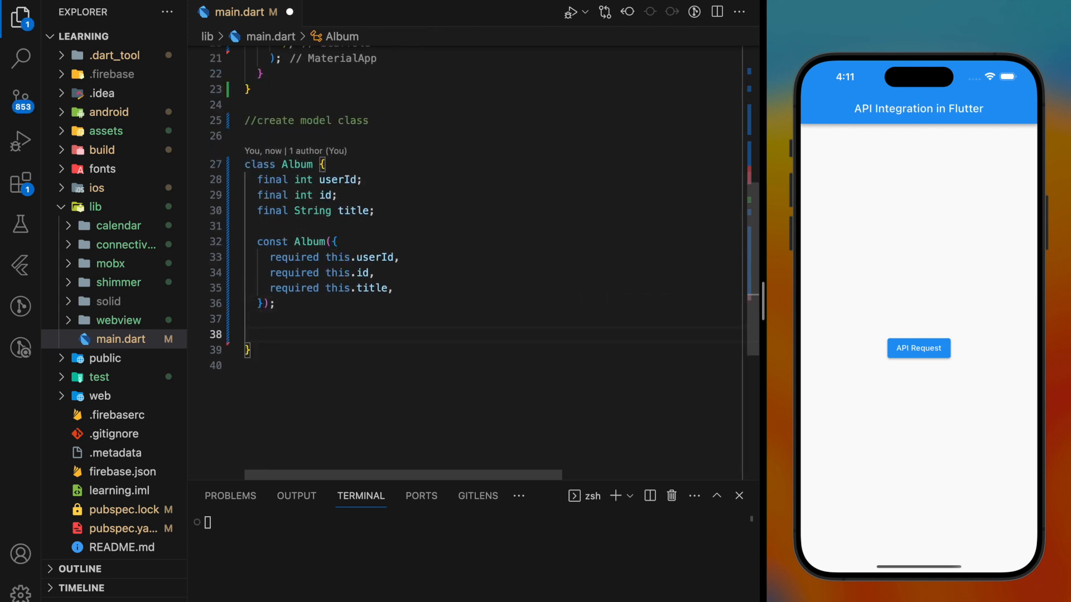
Declare factory Album.fromJson(Map<String, dynamic> json).
{"action": "type", "text": "factory"}
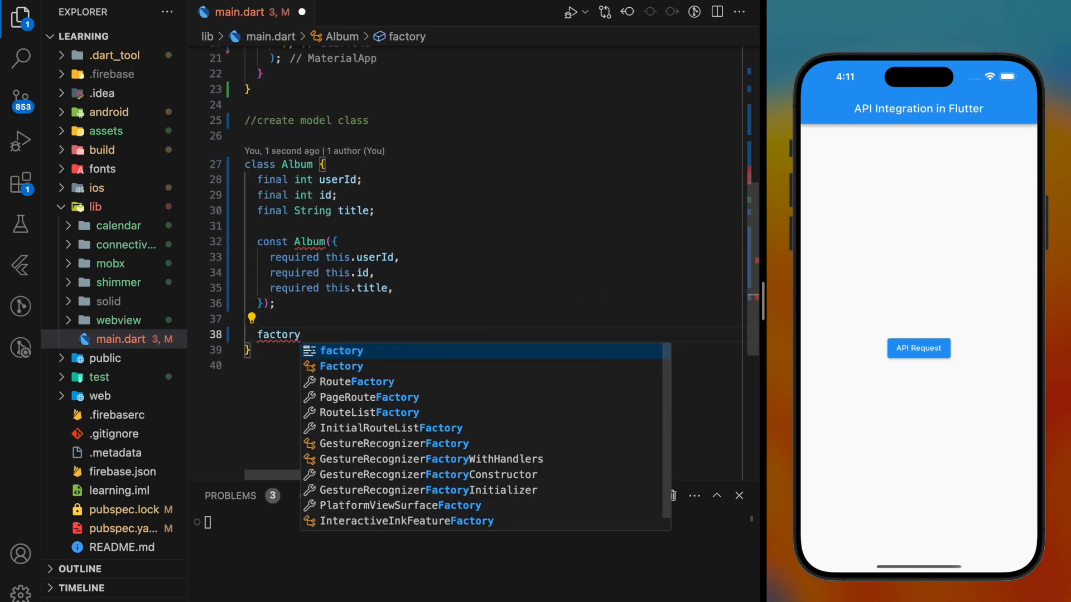
{"action": "type", "text": "Album.fromJ"}
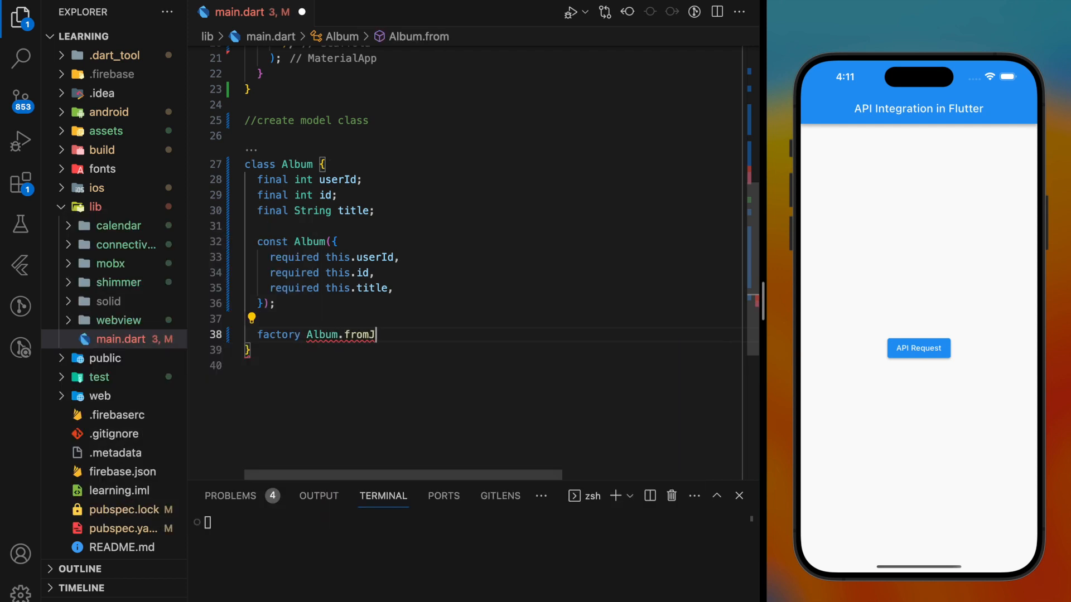
{"action": "type", "text": "son(Map"}
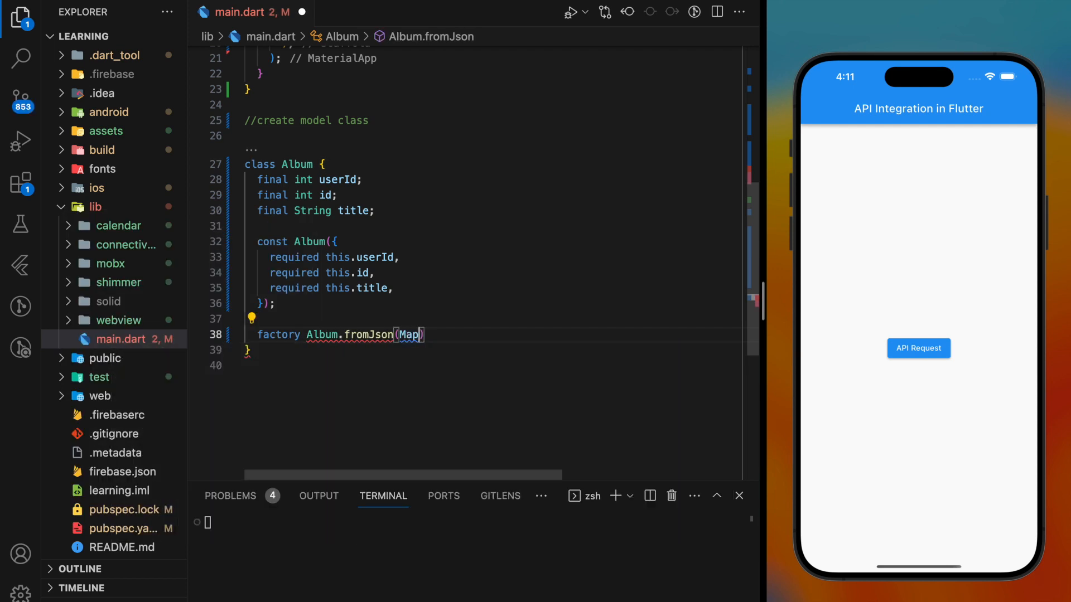
{"action": "type", "text": "<String,>"}
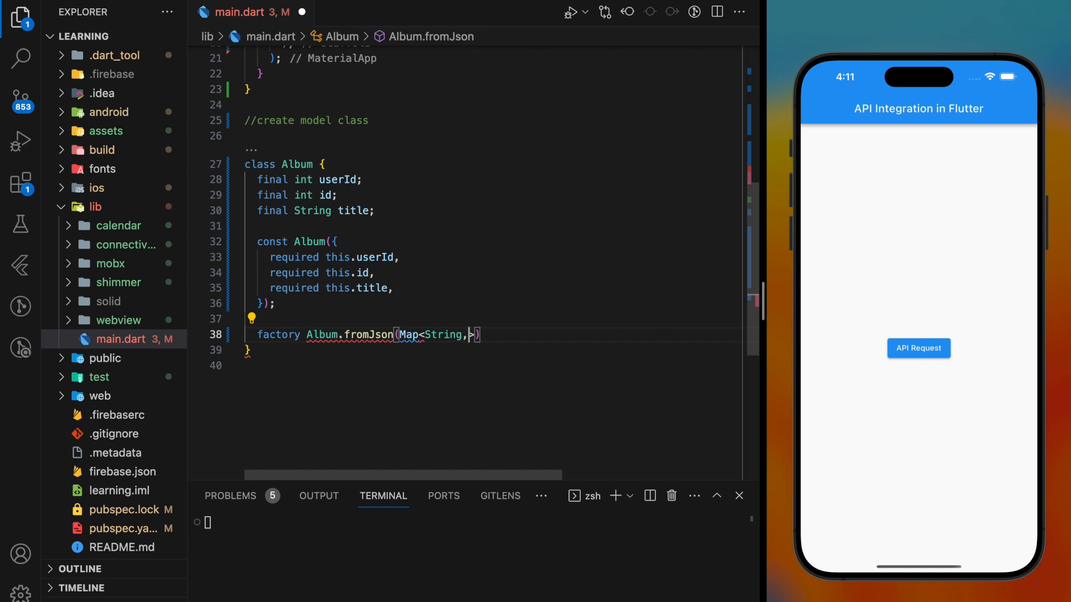
{"action": "type", "text": "dynamic>json"}
{"action": "type", "text": "return"}
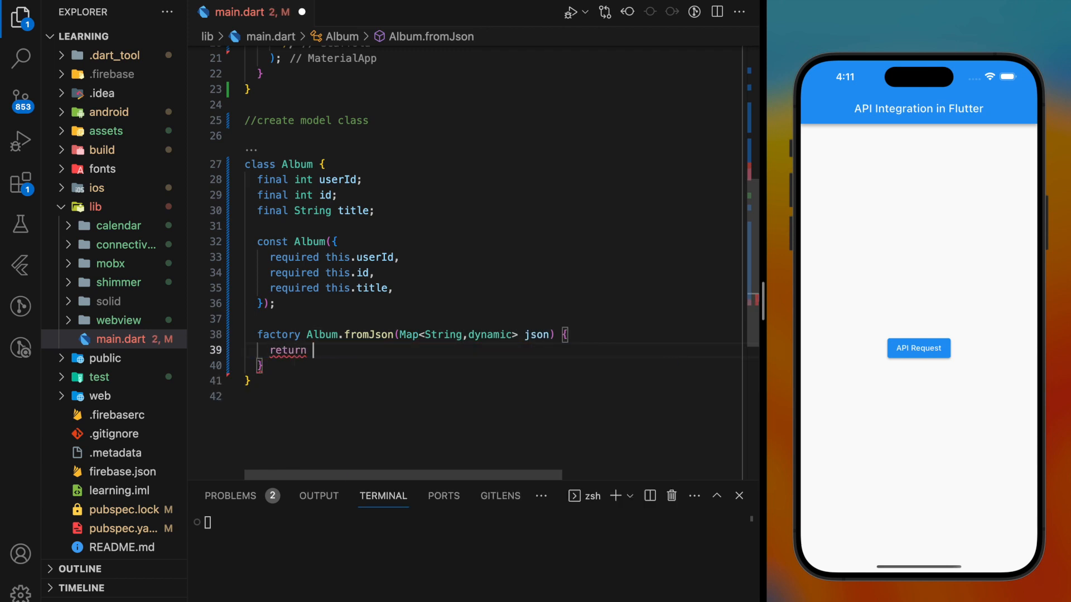
Return an Album with userId, id and title read from the json map keys.
{"action": "type", "text": "Album(userId: userId, id: id, title: title)"}
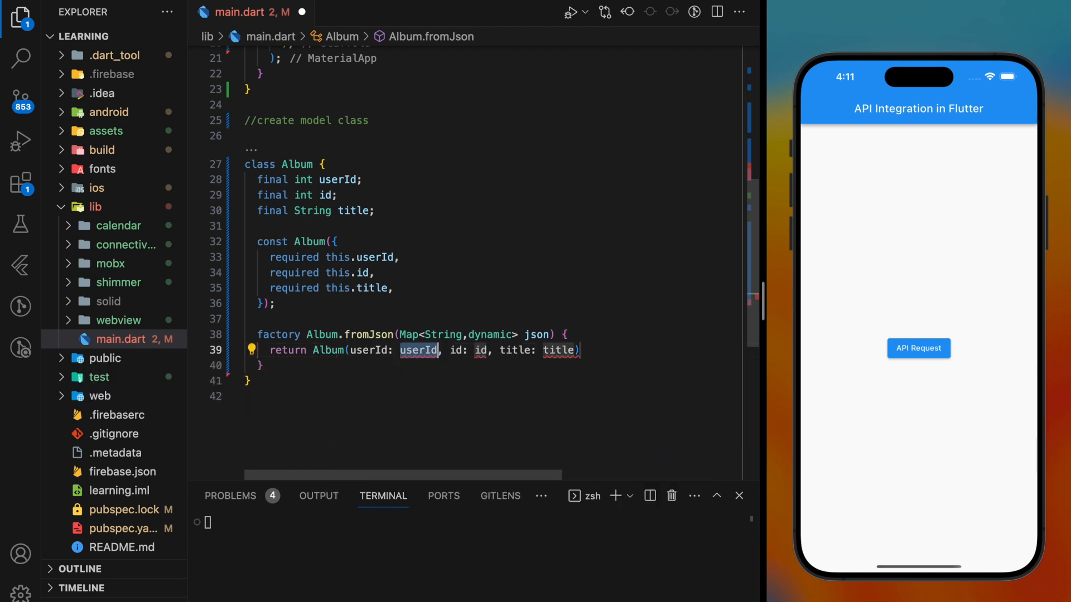
{"action": "type", "text": "json[]"}
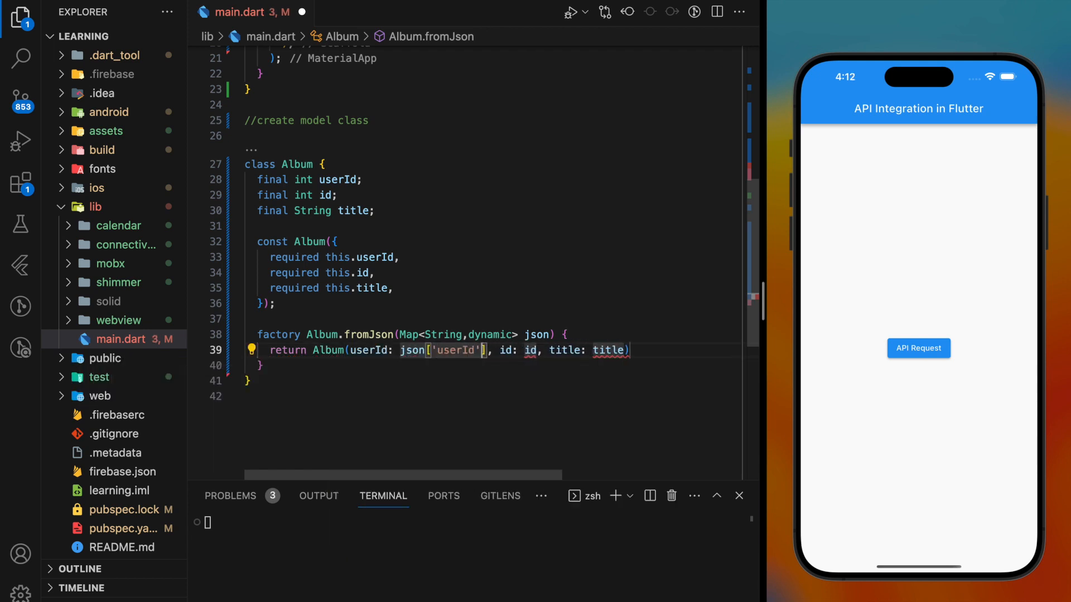
{"action": "type", "text": "json['id"}
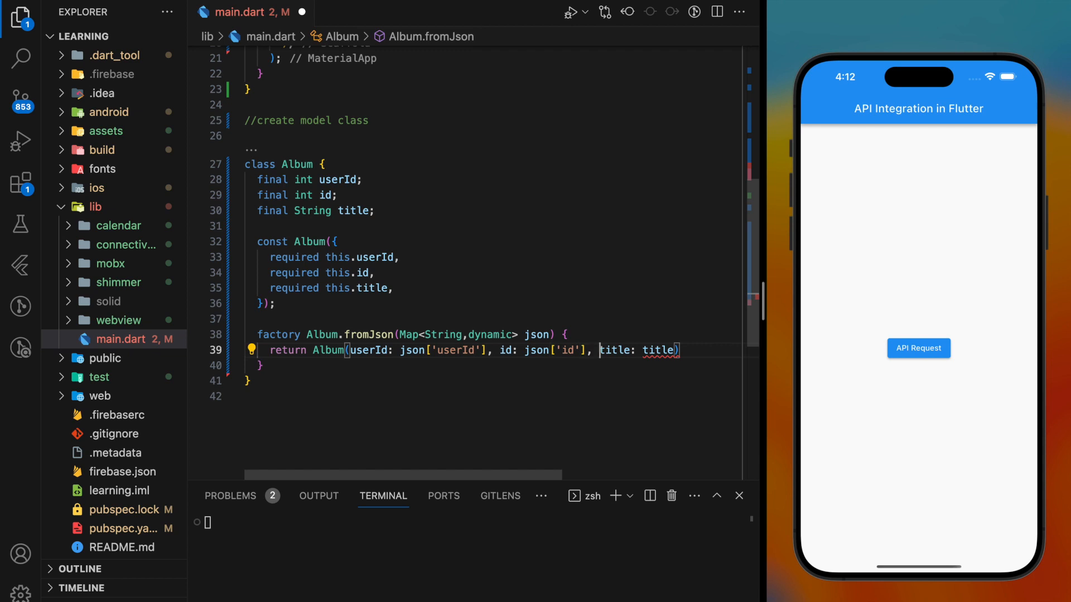
{"action": "key", "text": "Backspace"}
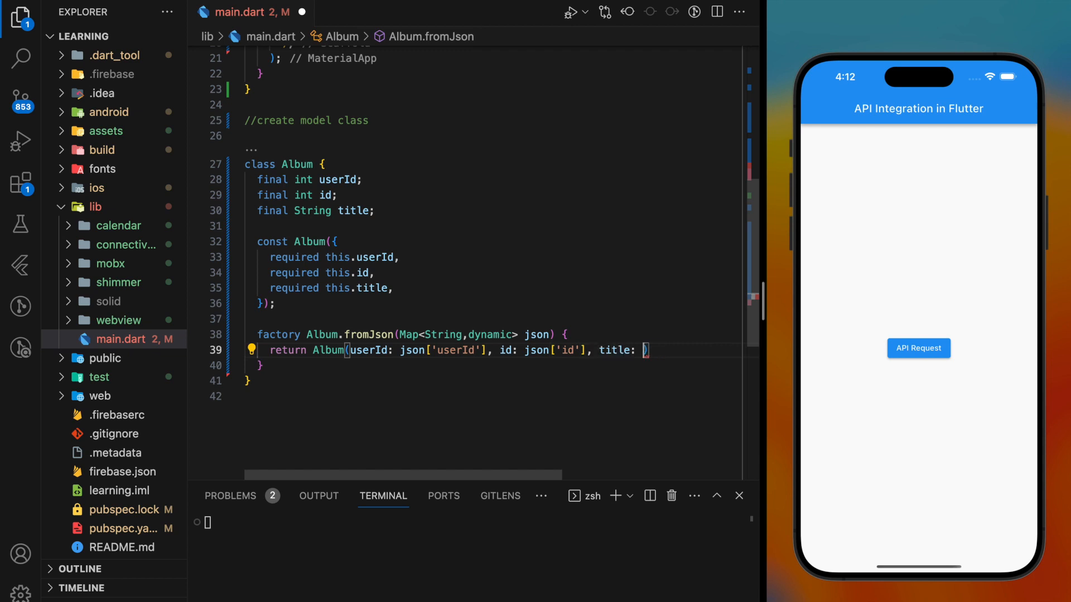
{"action": "type", "text": "['']"}
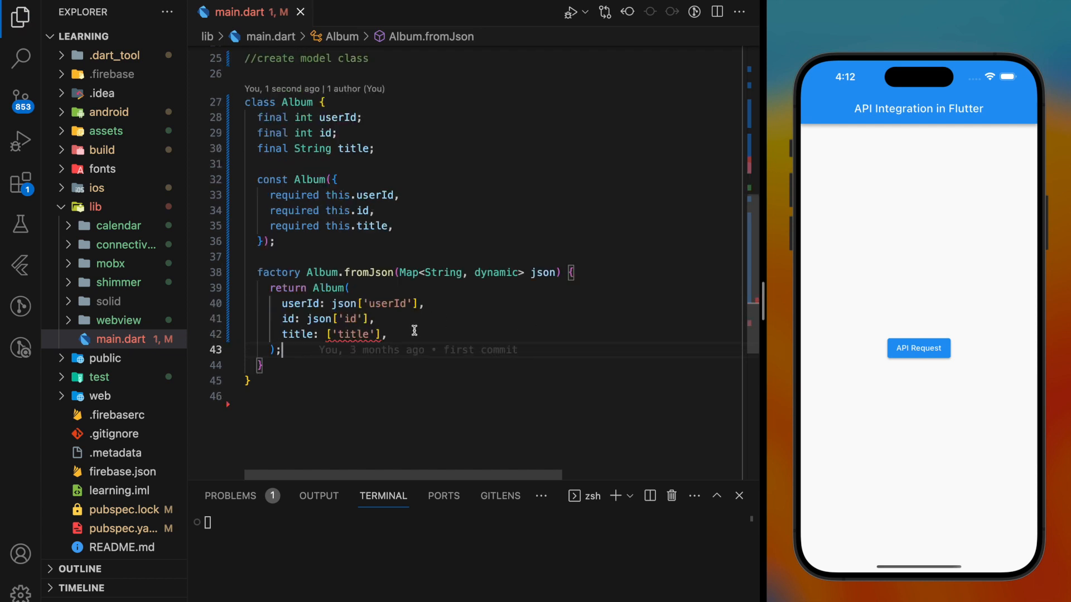
{"action": "type", "text": "jso"}
{"action": "type", "text": "//"}
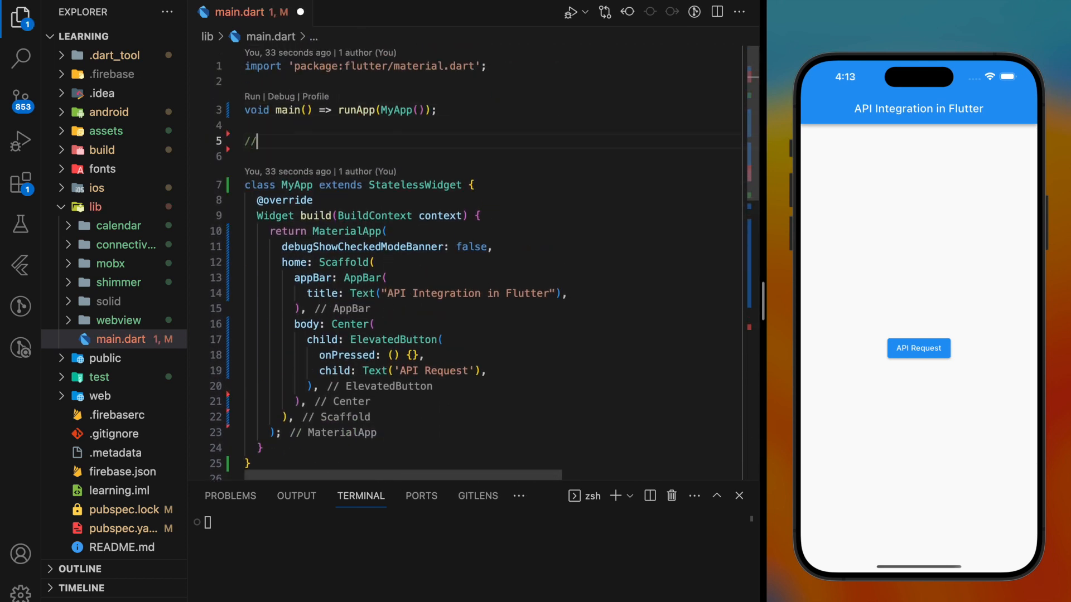
Add a create api comment and declare Future<Album> fetchAlbum() async.
{"action": "type", "text": "create api function"}
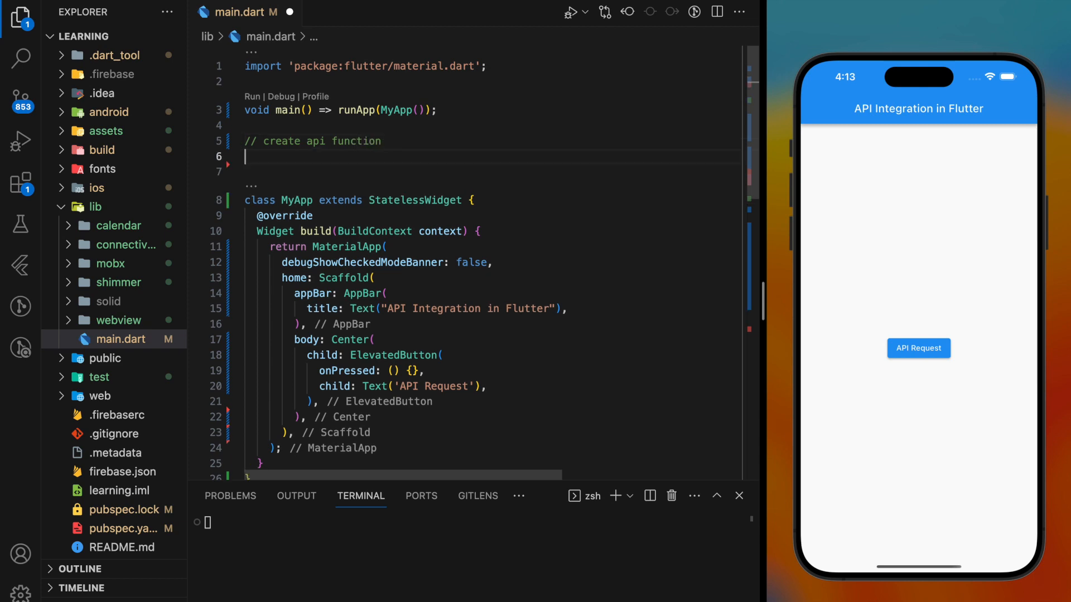
{"action": "type", "text": "Future<>"}
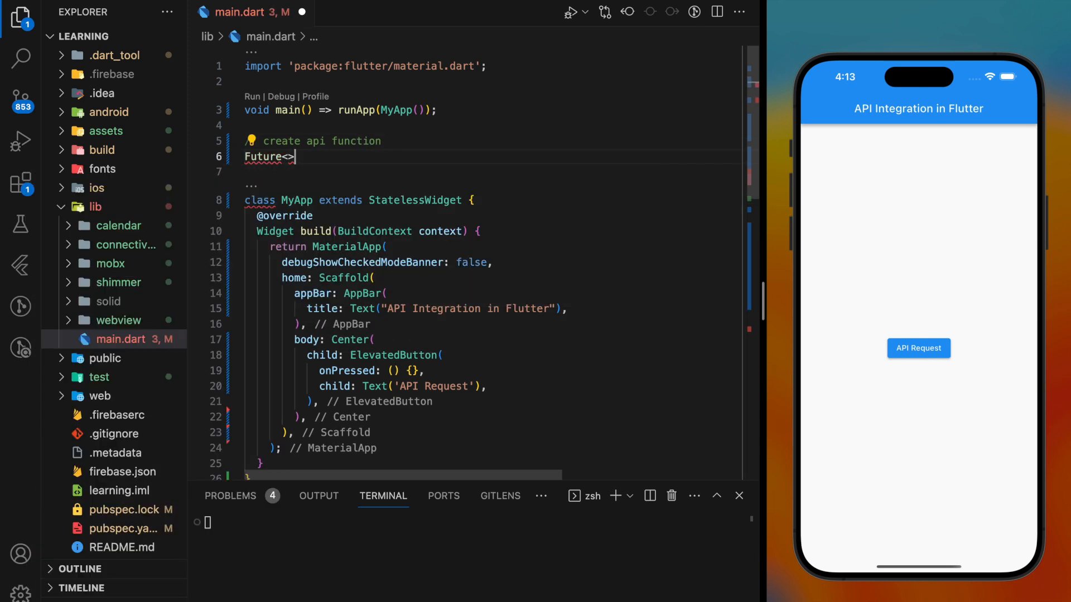
{"action": "type", "text": "Album"}
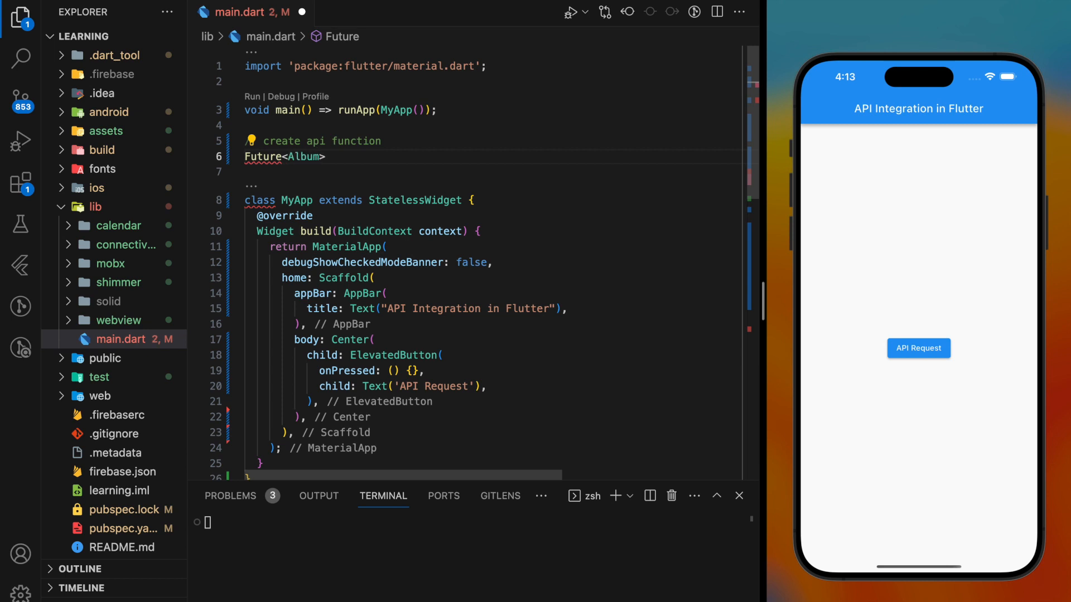
{"action": "type", "text": "fetchA"}
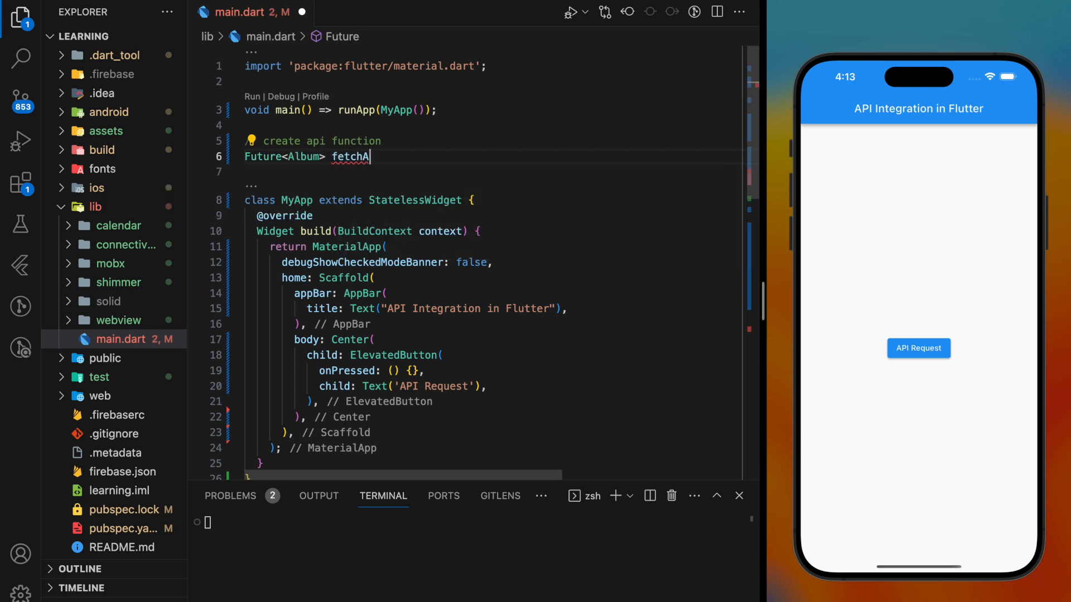
{"action": "type", "text": "lbum()async{"}
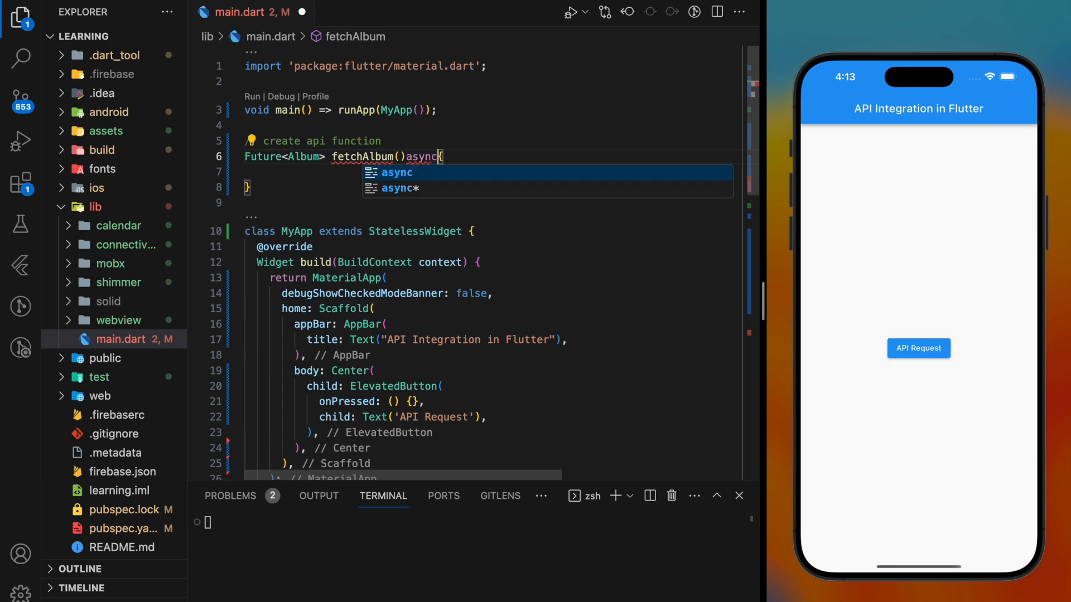
Import package:http/http.dart as http and await http.get on jsonplaceholder albums/1 into response.
{"action": "type", "text": "final resp"}
{"action": "left_click", "coordinate": [490, 80]}
{"action": "type", "text": "import"}
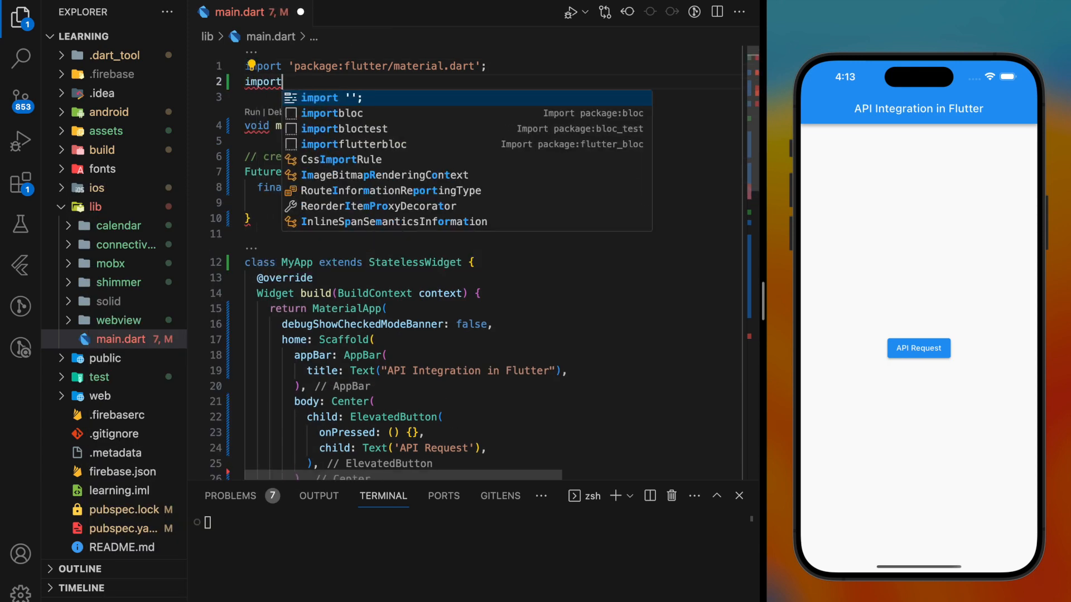
{"action": "type", "text": "'package:http"}
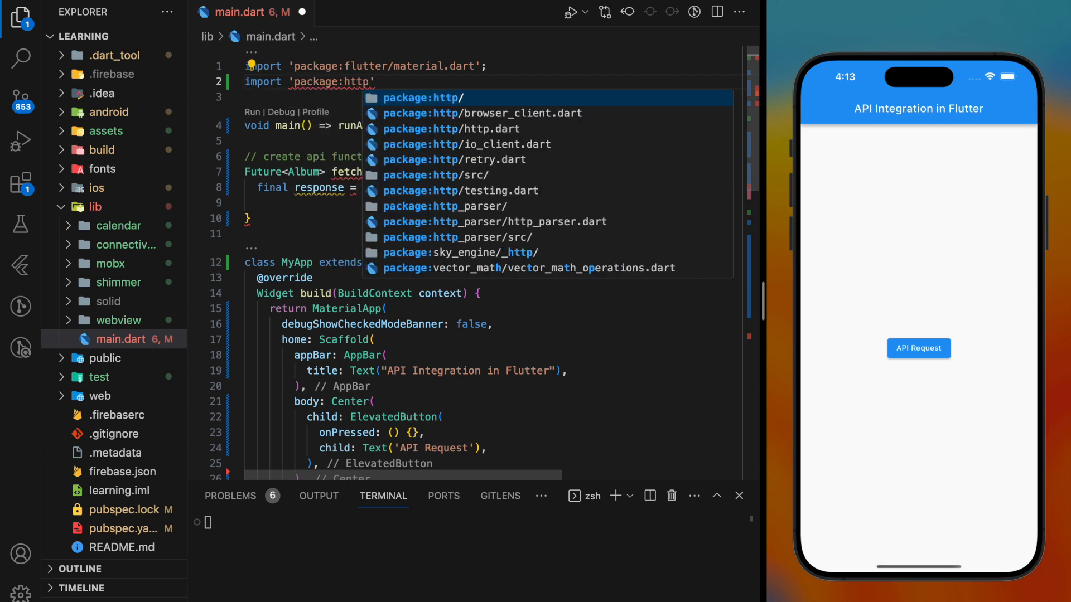
{"action": "type", "text": "/http.dart' as http"}
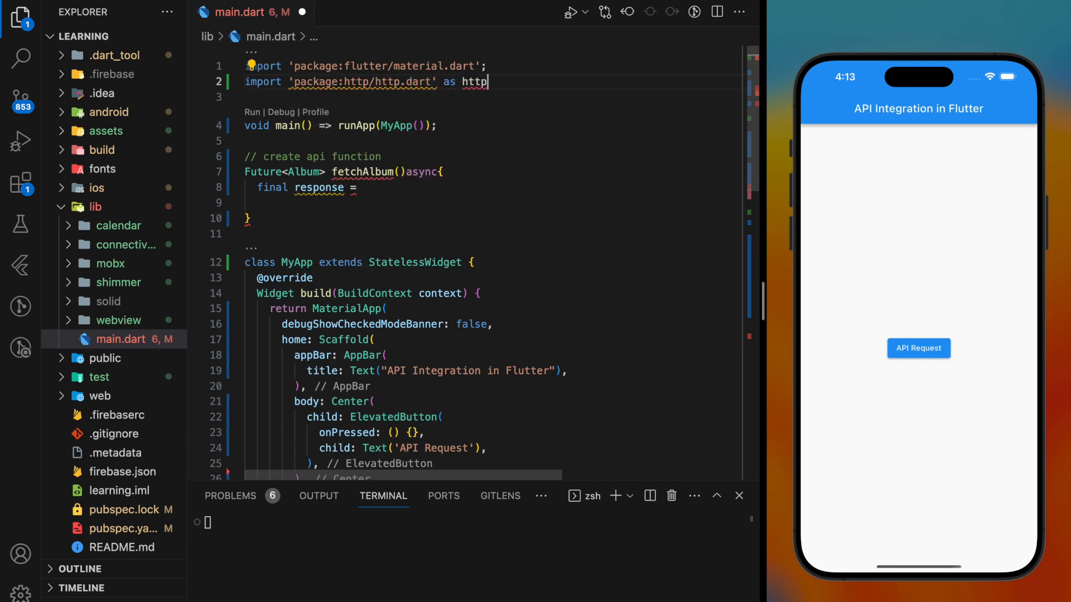
{"action": "type", "text": "await http.get();"}
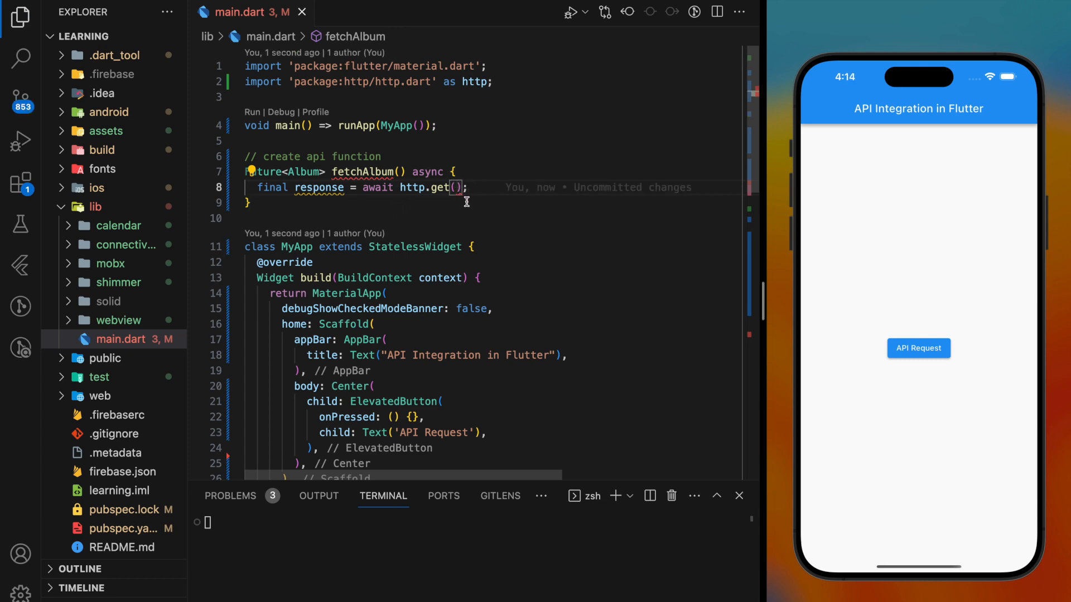
{"action": "type", "text": "Uri.parse(uri)"}
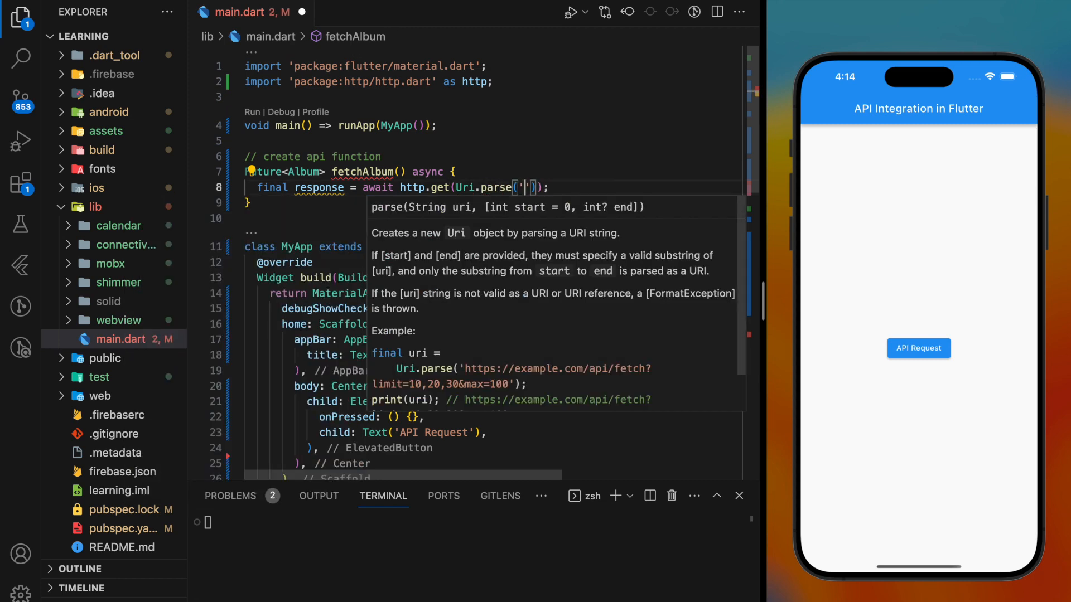
{"action": "type", "text": "https://jsonplaceholder.typicode.com/albums/1'));"}
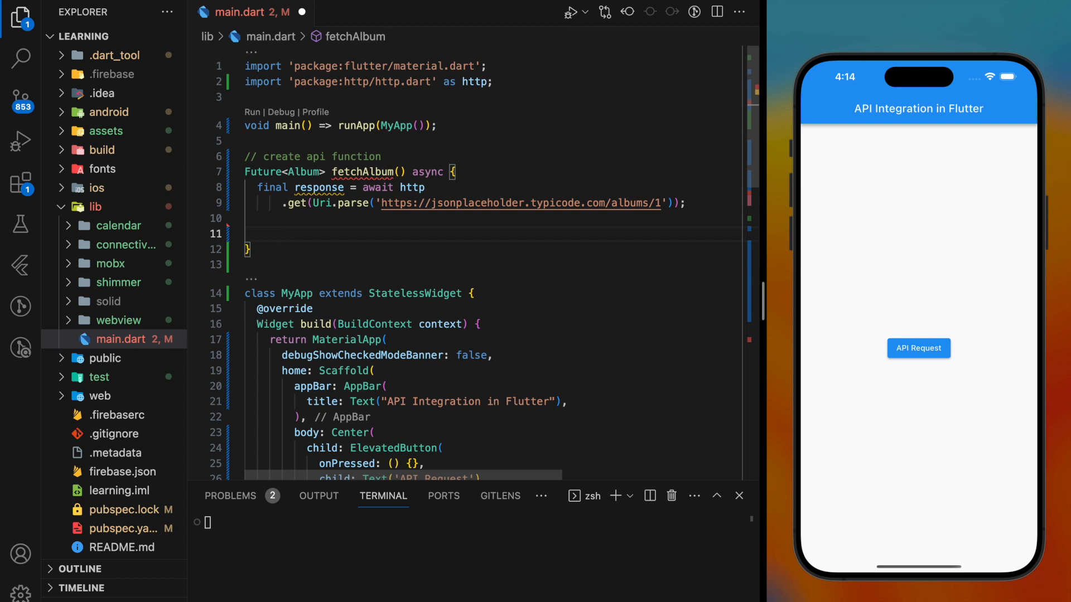
On response.statusCode == 200, return Album.fromJson of the decoded response body.
{"action": "type", "text": "if("}
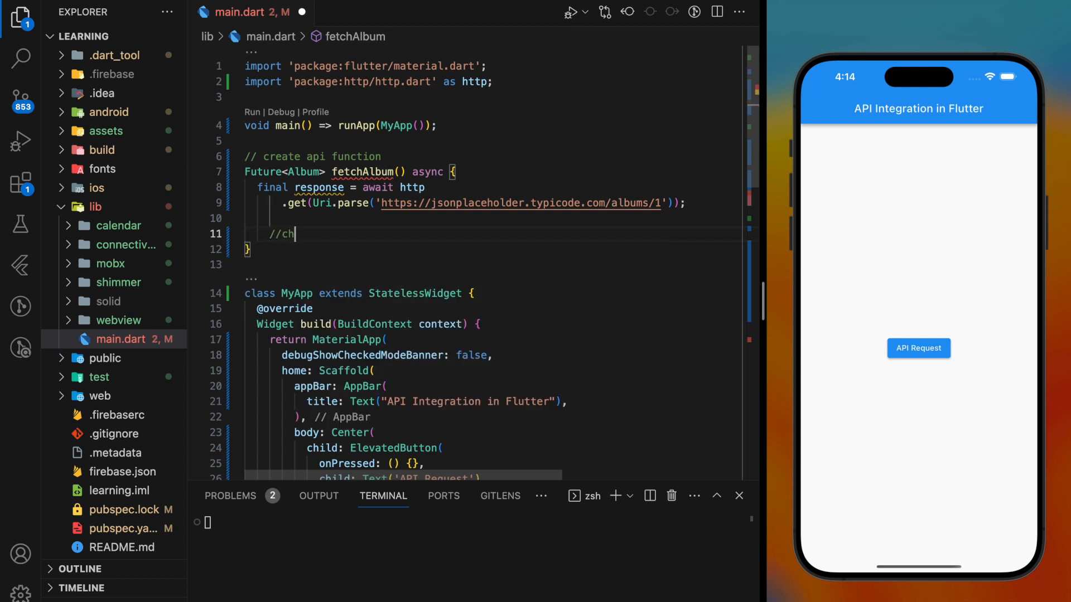
{"action": "type", "text": "eck returned"}
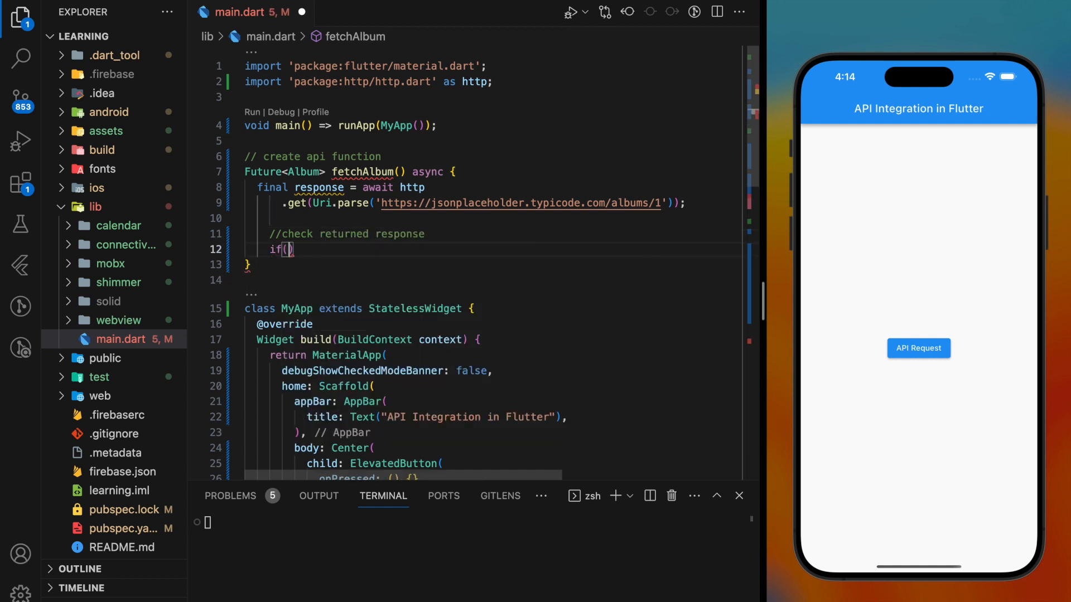
{"action": "type", "text": "response.statusCode == 200"}
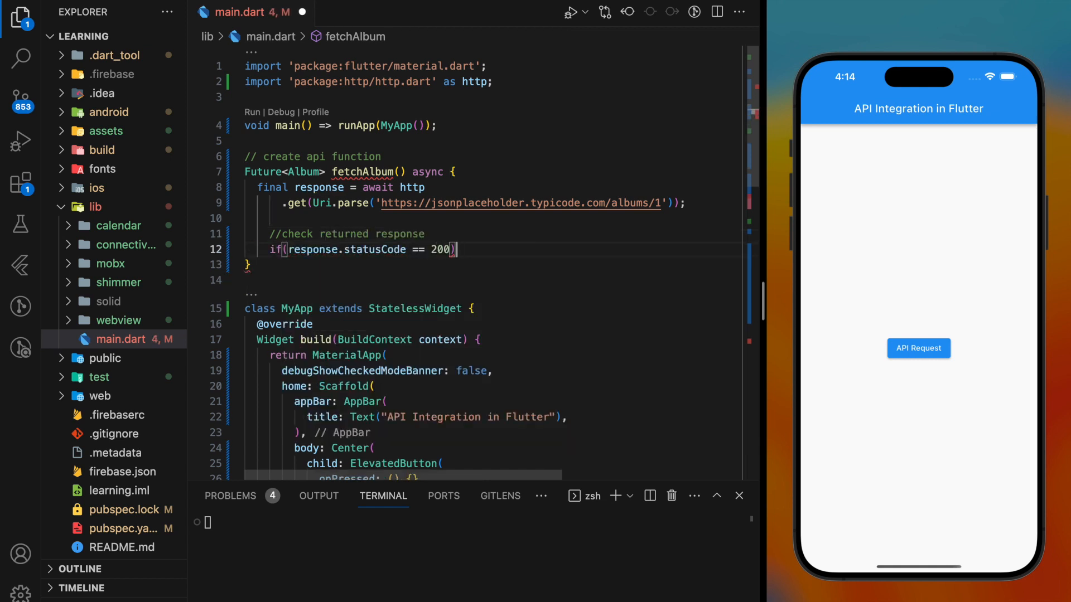
{"action": "type", "text": "{"}
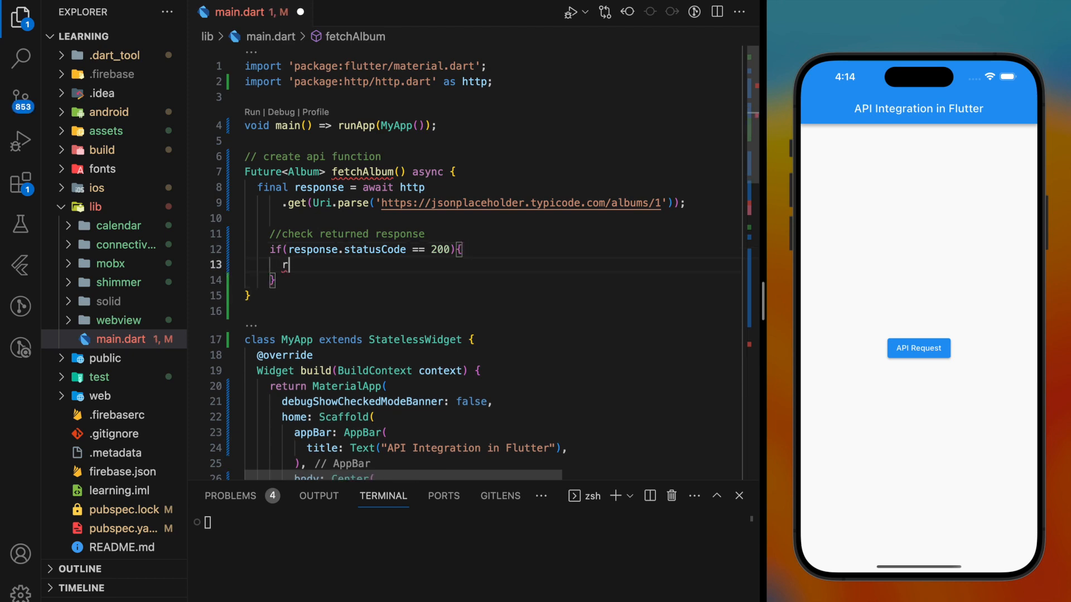
{"action": "type", "text": "eturn Album.fromJson(json"}
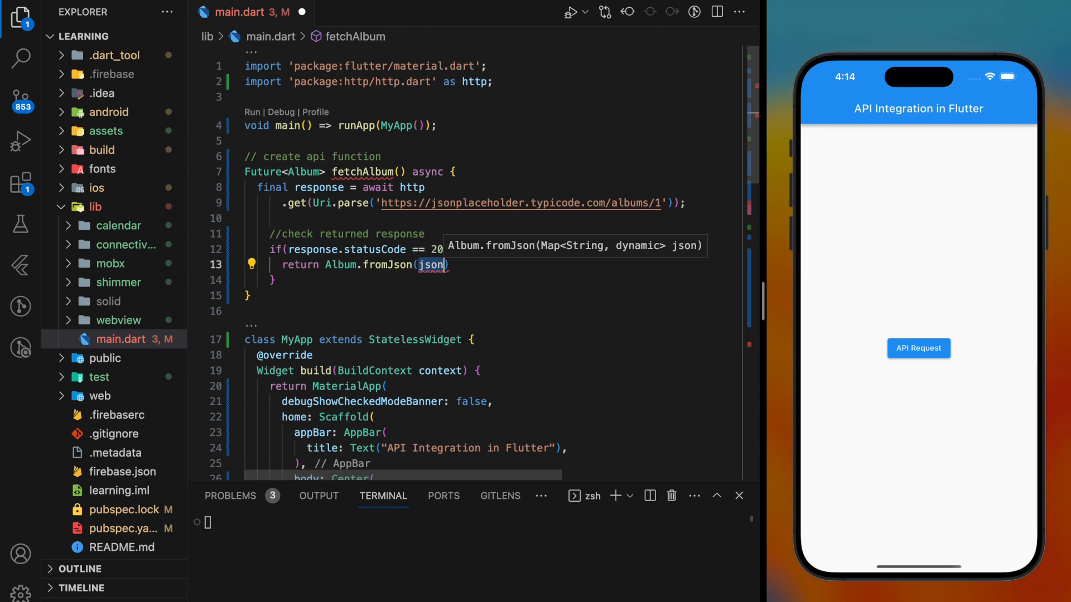
{"action": "left_click", "coordinate": [430, 265]}
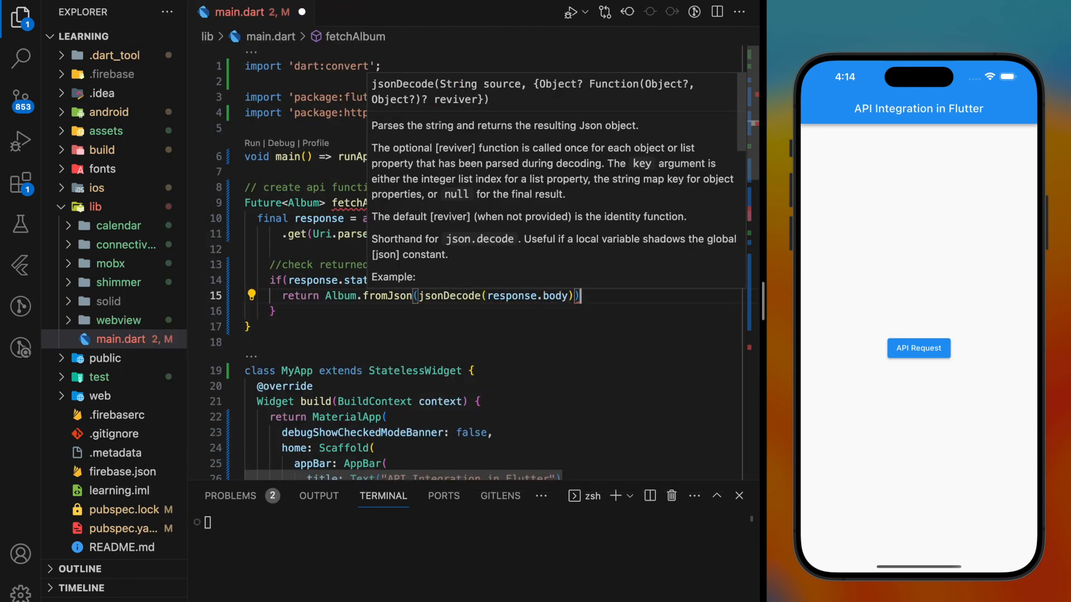
Otherwise throw Exception("Failed to load API").
{"action": "type", "text": "else{"}
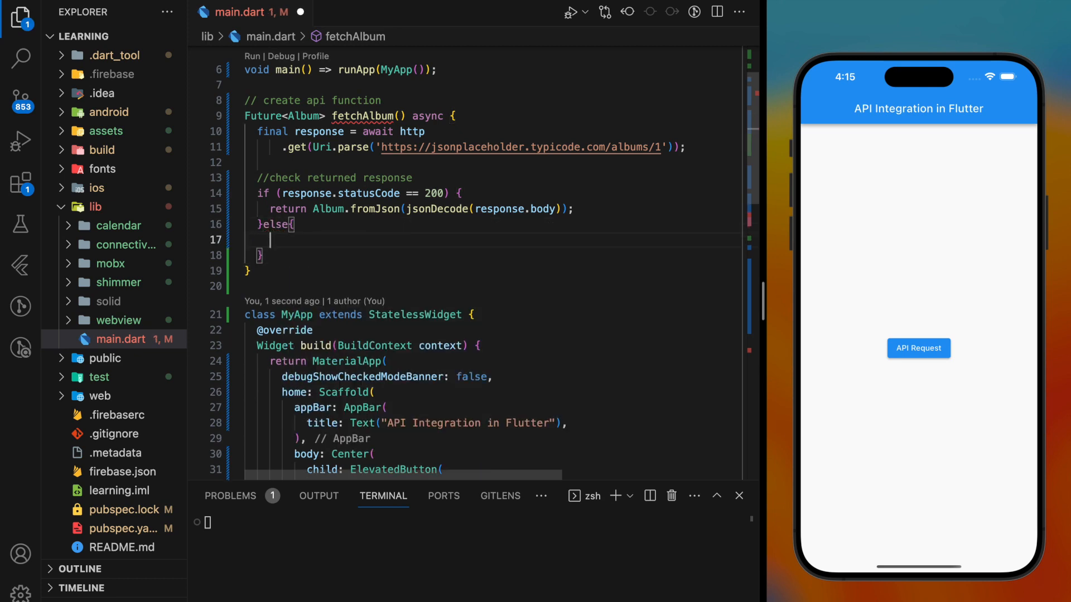
{"action": "type", "text": "thr"}
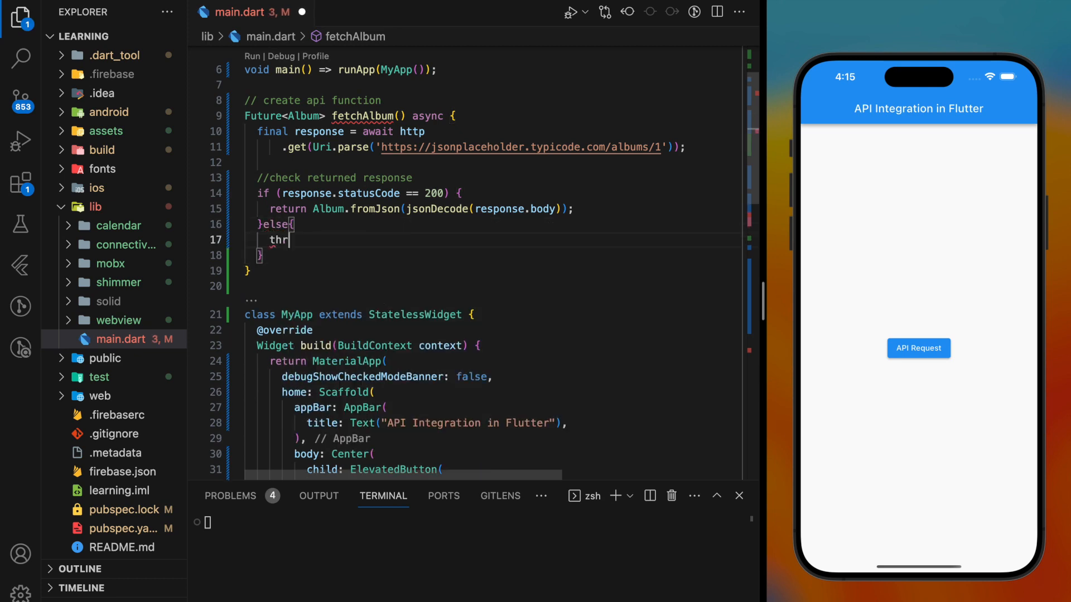
{"action": "type", "text": "ow Exception(\"Failed to load \");"}
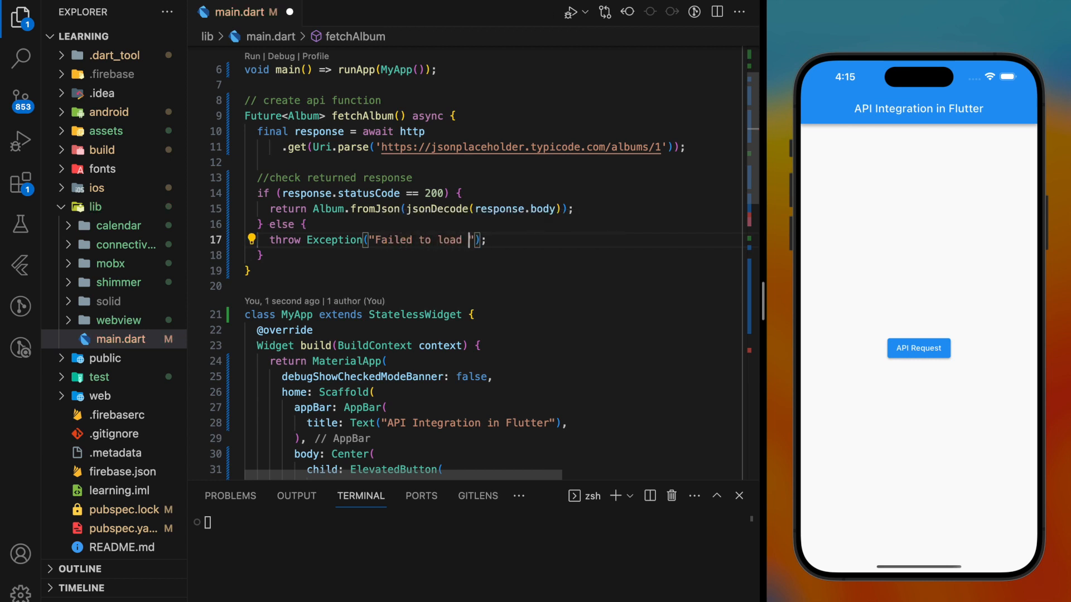
{"action": "type", "text": "API"}
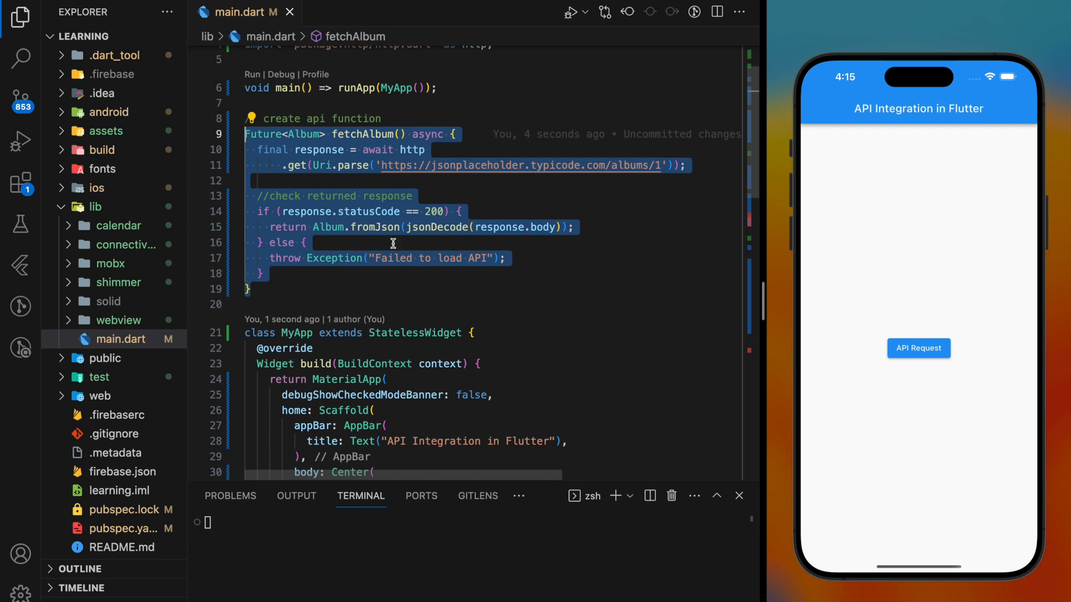
{"action": "scroll", "scroll_direction": "down", "scroll_amount": 3}
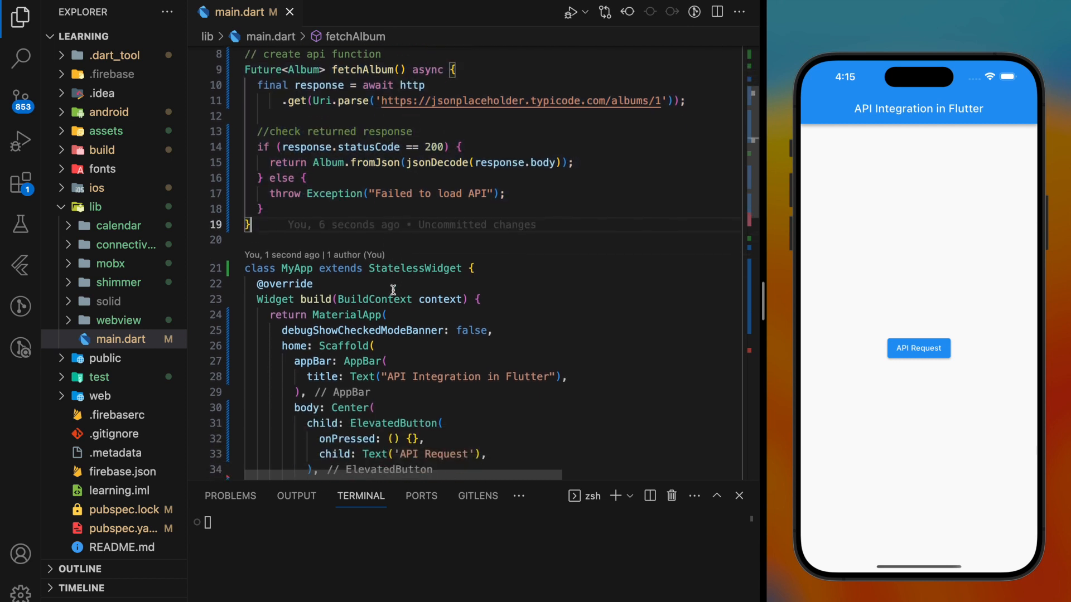
In onPressed, call fetchAlbum().then and print value.id, value.title and value.userId.
{"action": "scroll", "scroll_direction": "down", "scroll_amount": 3}
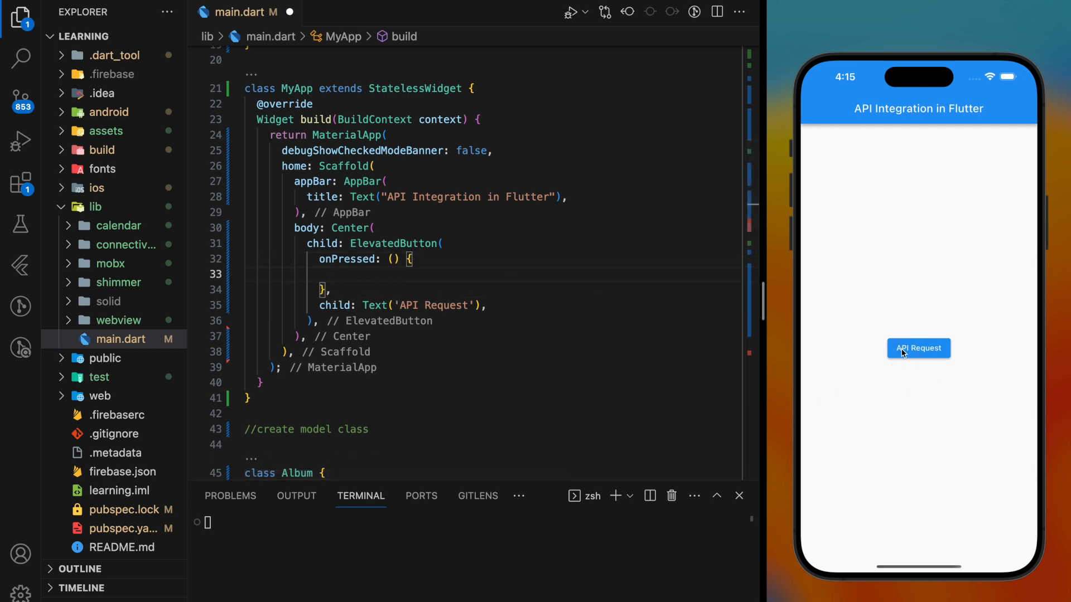
{"action": "type", "text": "fetchAlbum()"}
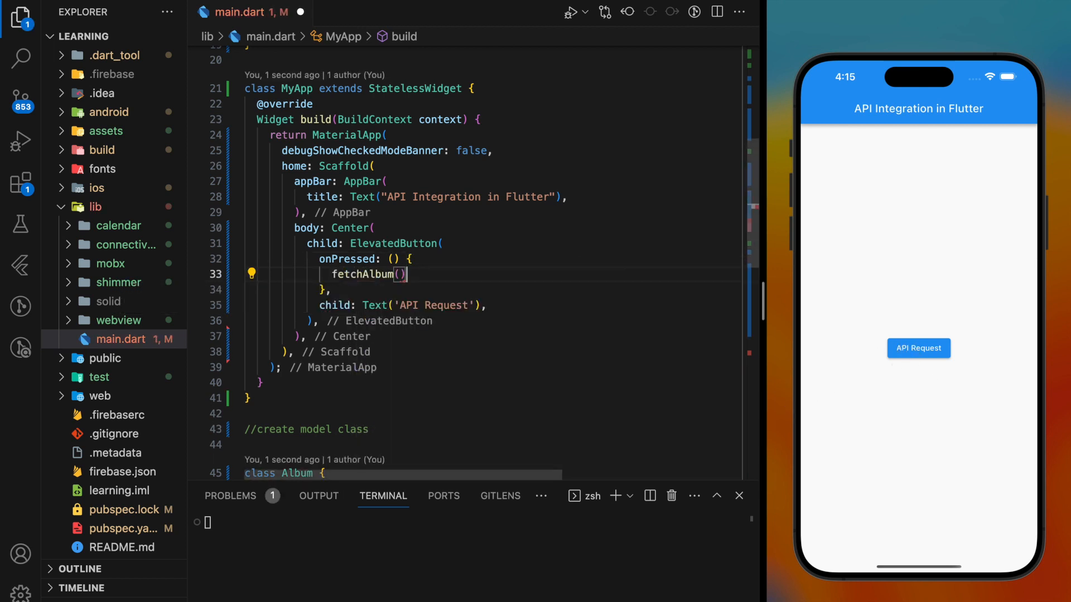
{"action": "type", "text": ".then"}
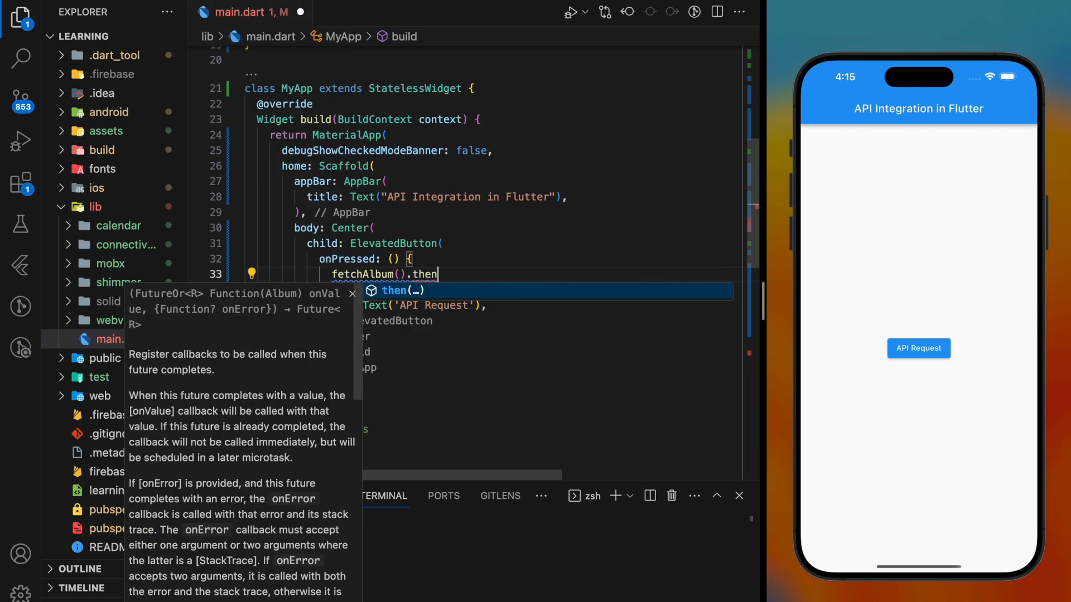
{"action": "key", "text": "Tab"}
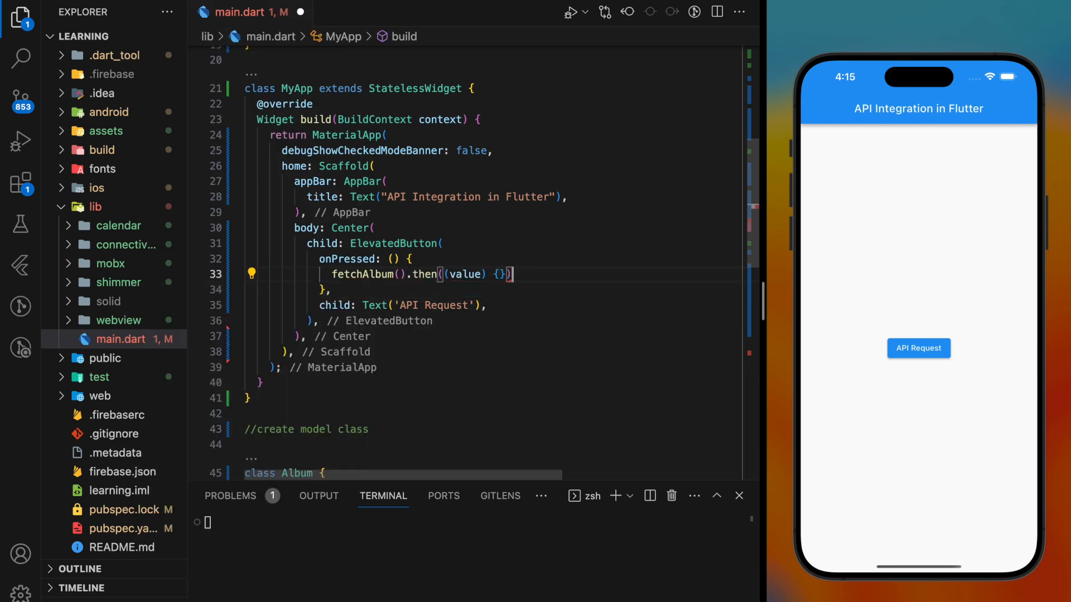
{"action": "type", "text": "print();"}
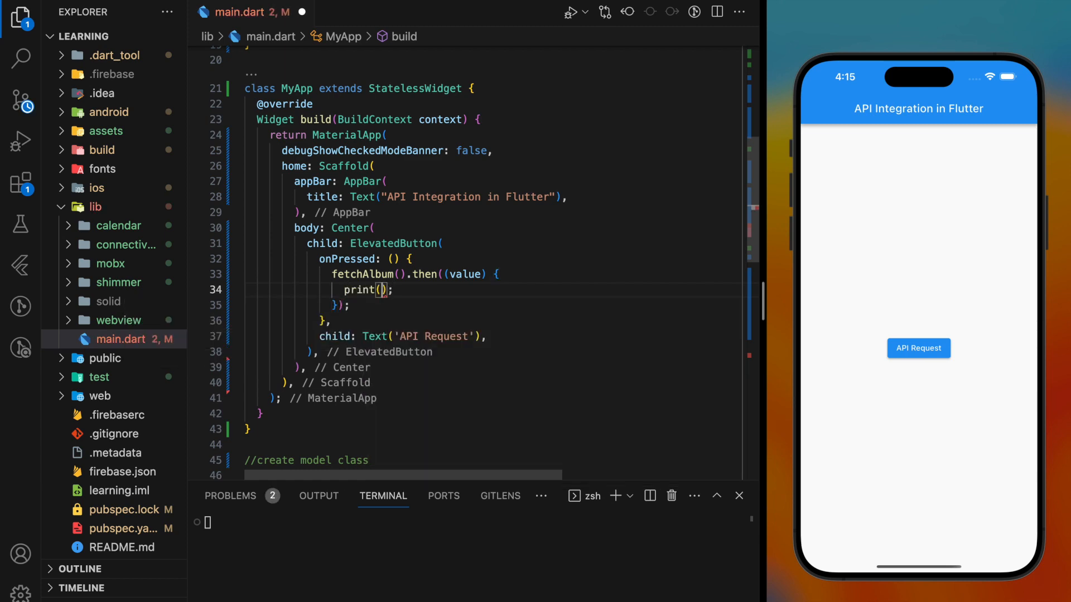
{"action": "type", "text": "value."}
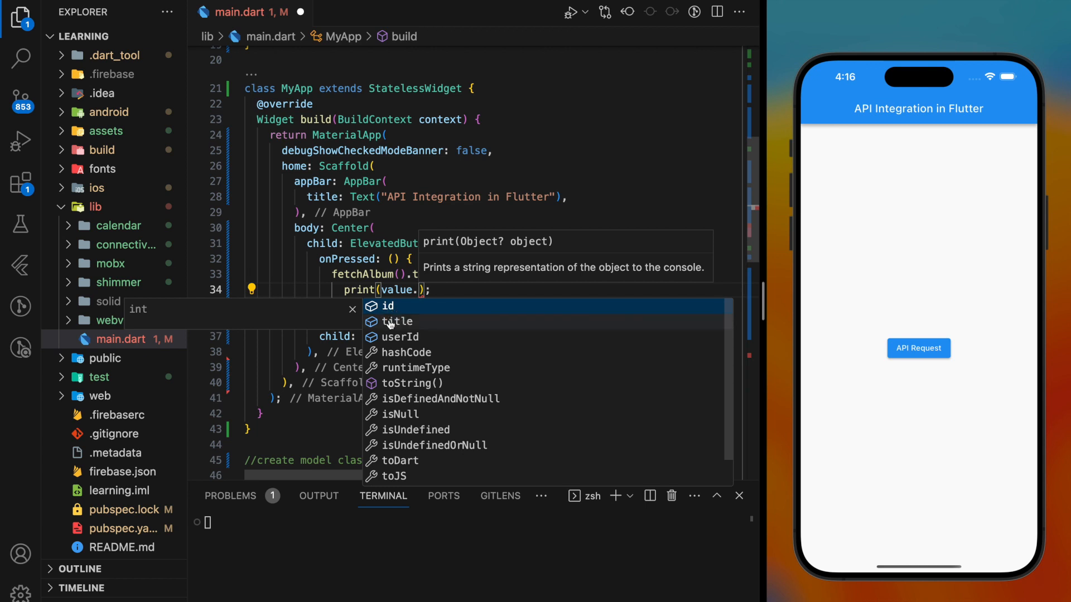
{"action": "left_click", "coordinate": [387, 306]}
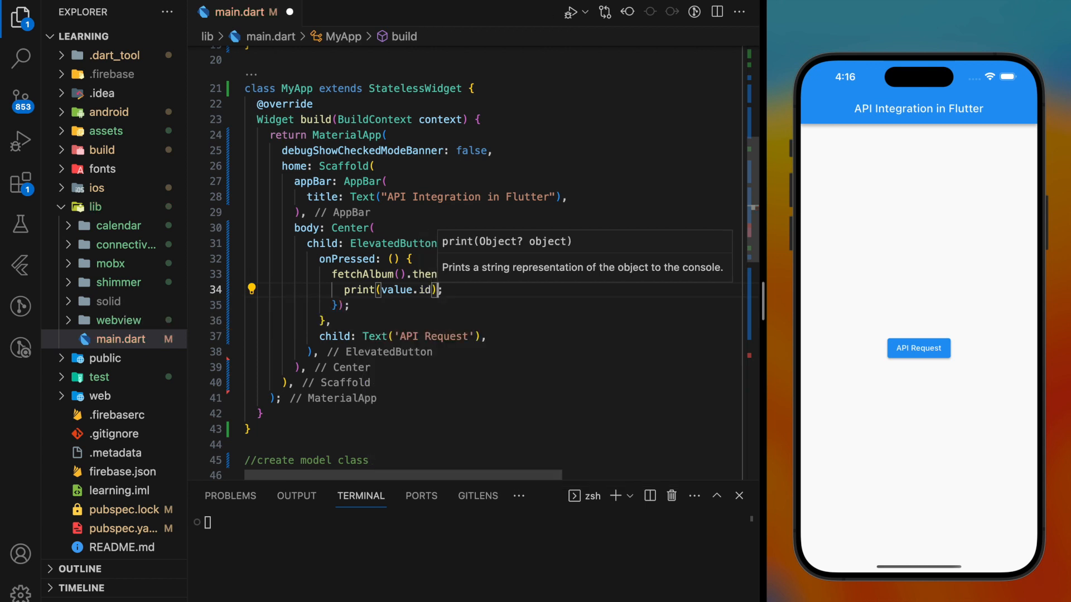
{"action": "type", "text": "print(value.id);"}
{"action": "type", "text": "print(value.title);"}
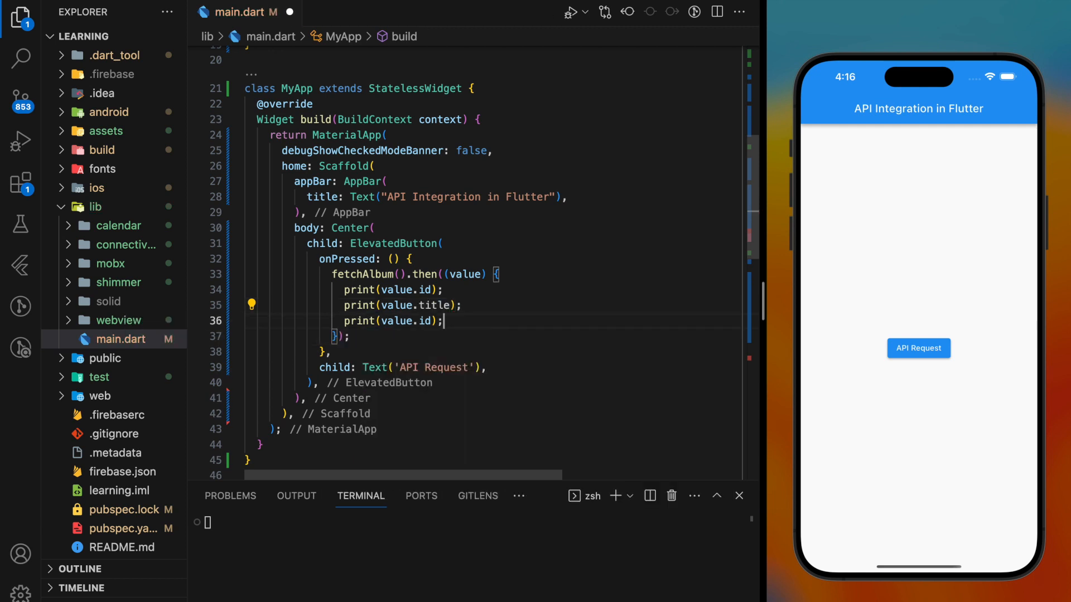
{"action": "type", "text": "userI"}
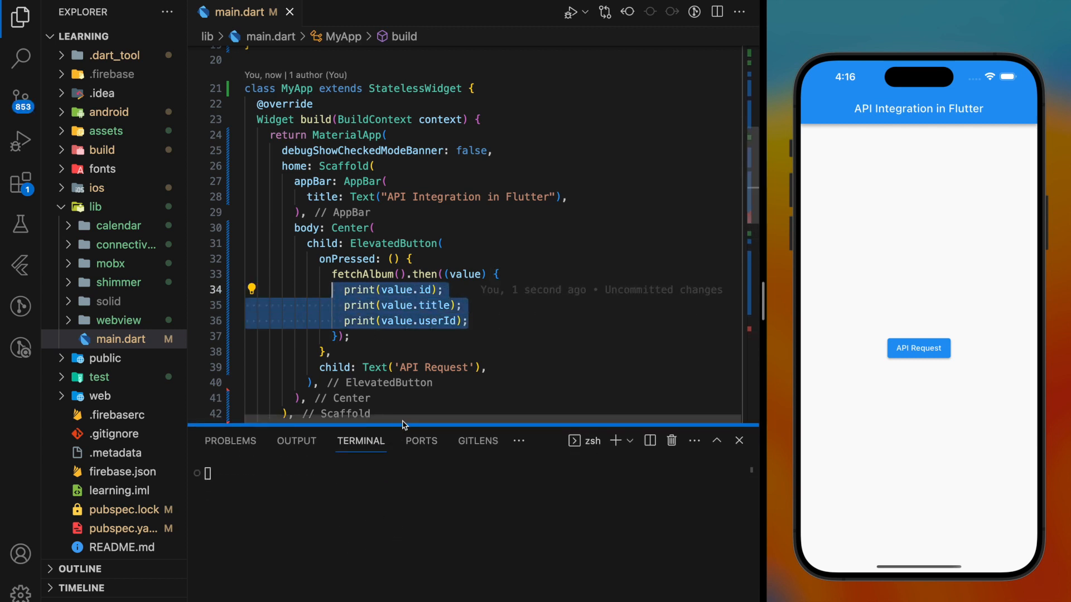
Tap API Request in the running app and select the printed 1, quidem molestiae enim, 1.
{"action": "scroll", "scroll_direction": "down", "scroll_amount": 3}
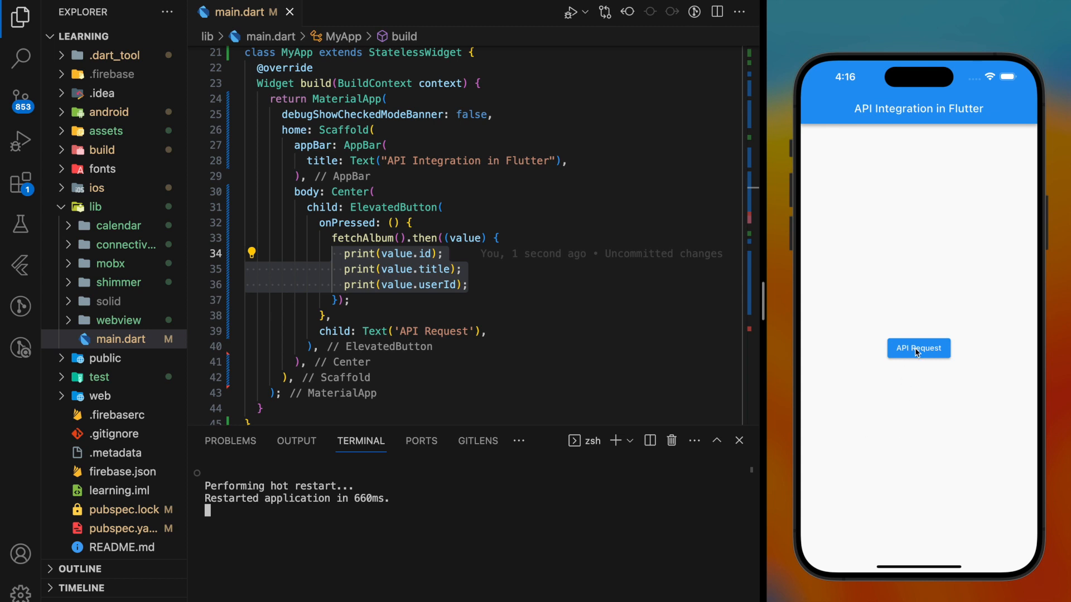
{"action": "left_click", "coordinate": [917, 348]}
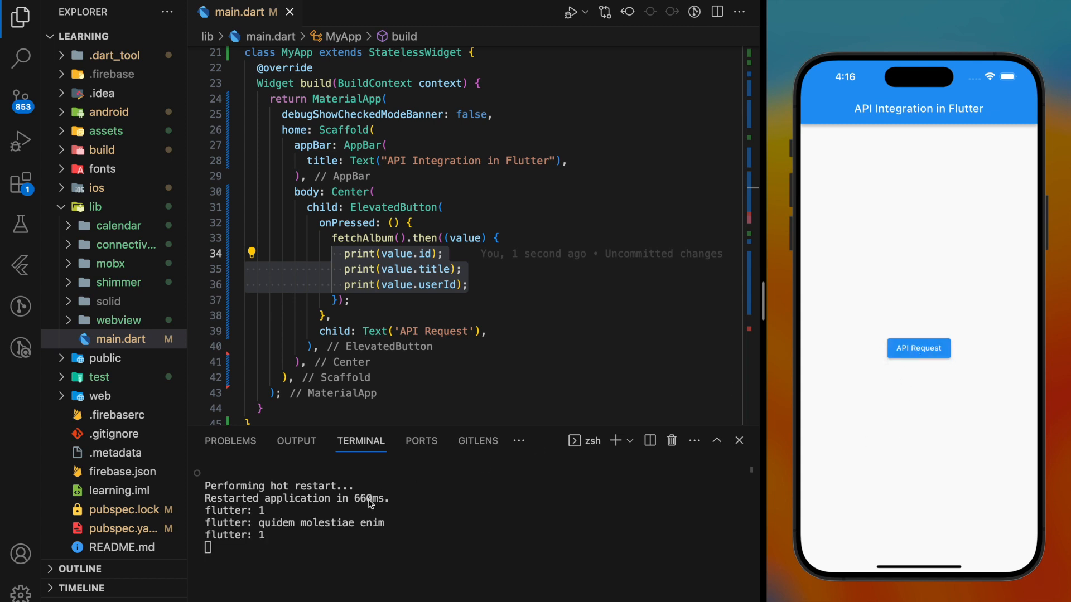
{"action": "mouse_move", "coordinate": [286, 540]}
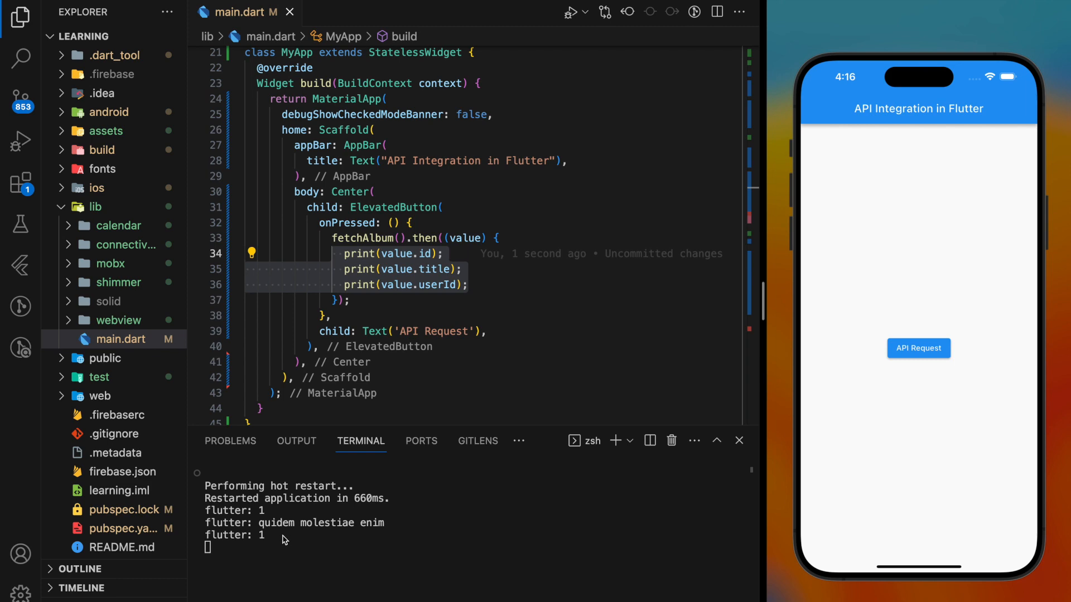
{"action": "left_click_drag", "start_coordinate": [262, 510], "coordinate": [280, 535]}
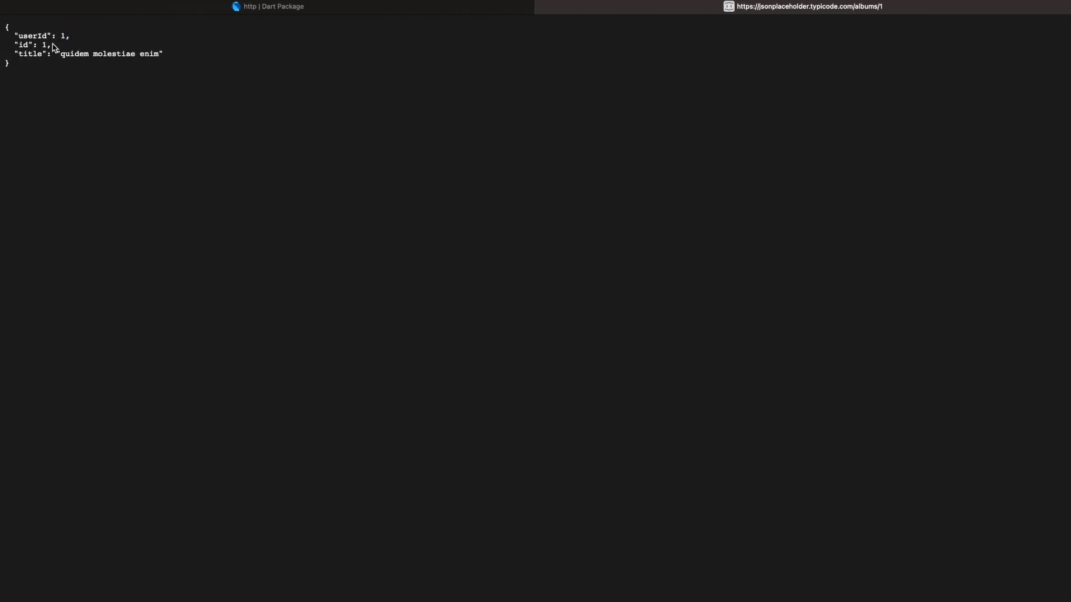
Select the id value in the albums/1 JSON to compare with the terminal output.
{"action": "double_click", "coordinate": [109, 53]}
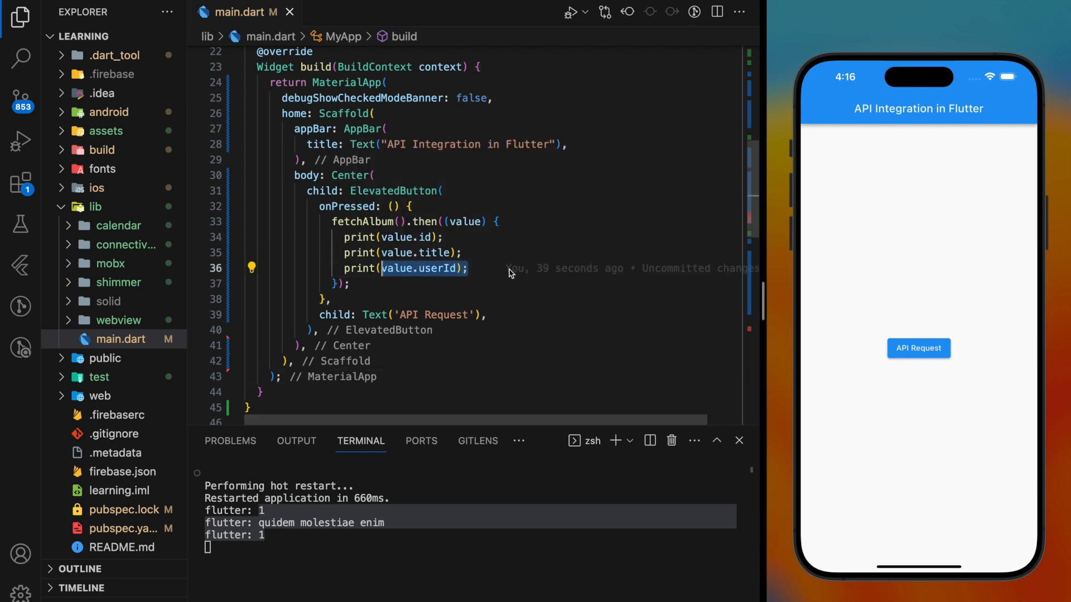
{"action": "double_click", "coordinate": [442, 268]}
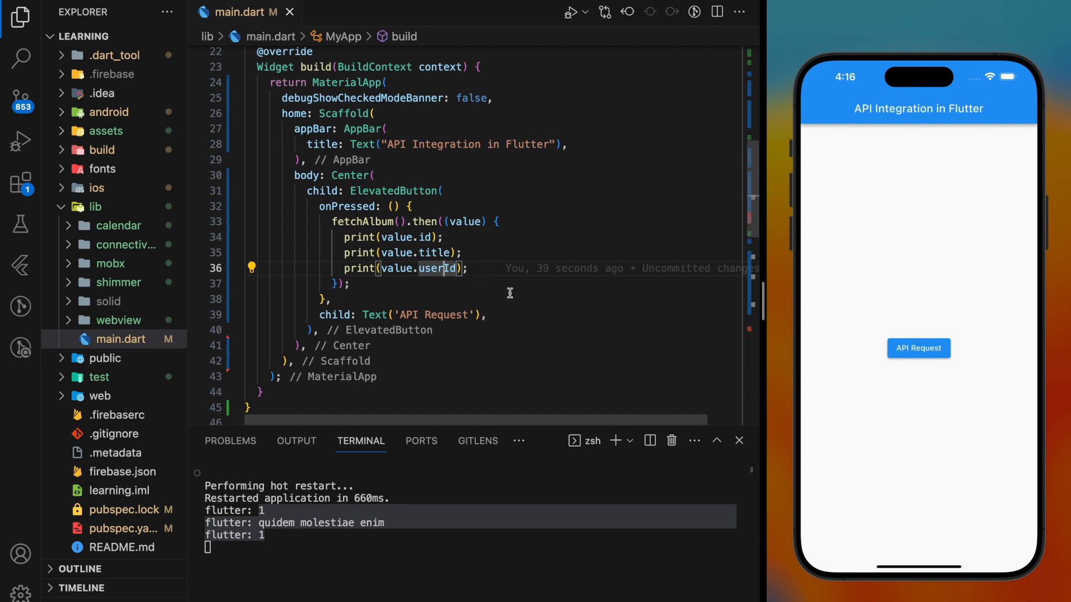